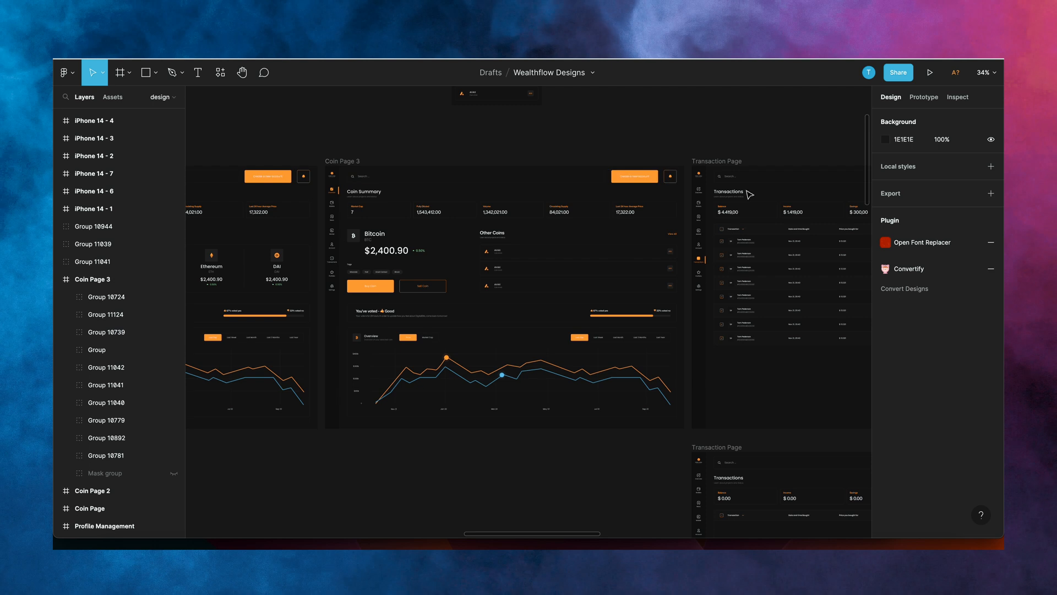
Step: Add a PNG export setting, then browse Figma Community and filter resources by the logo tag
click(991, 194)
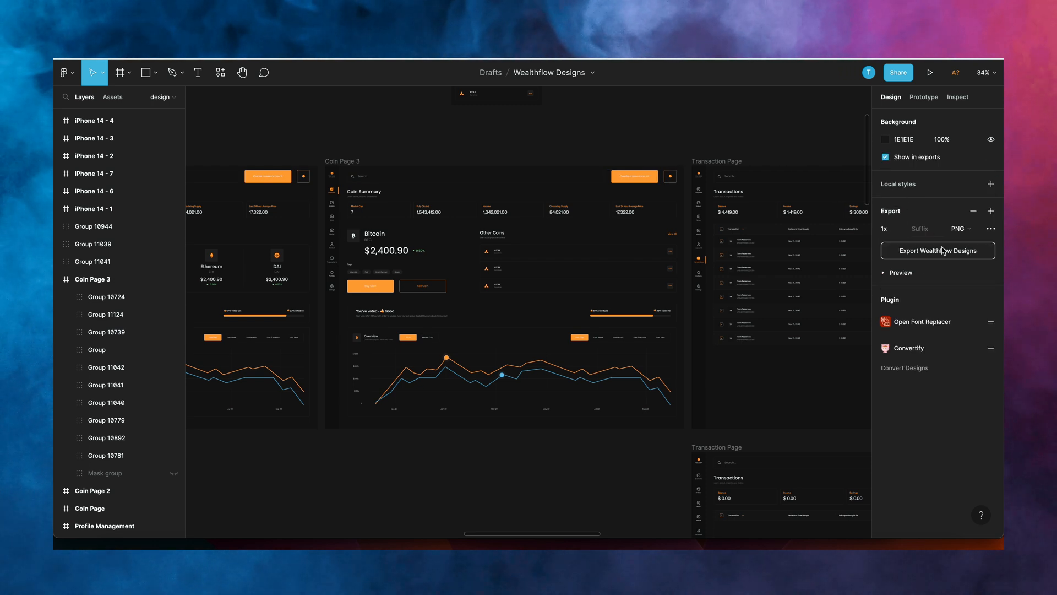
mouse_move(557, 257)
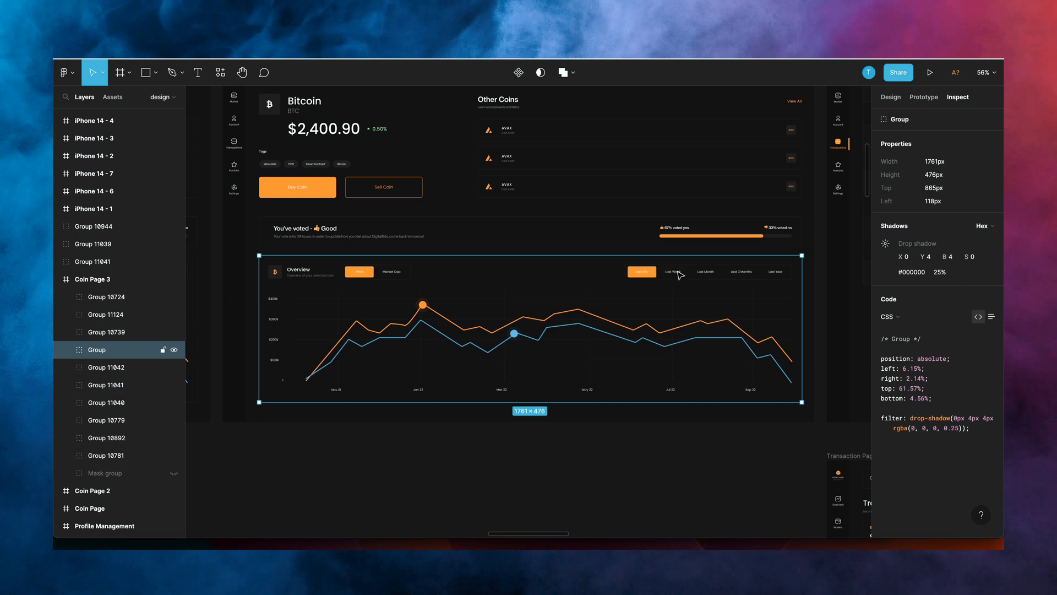
click(106, 438)
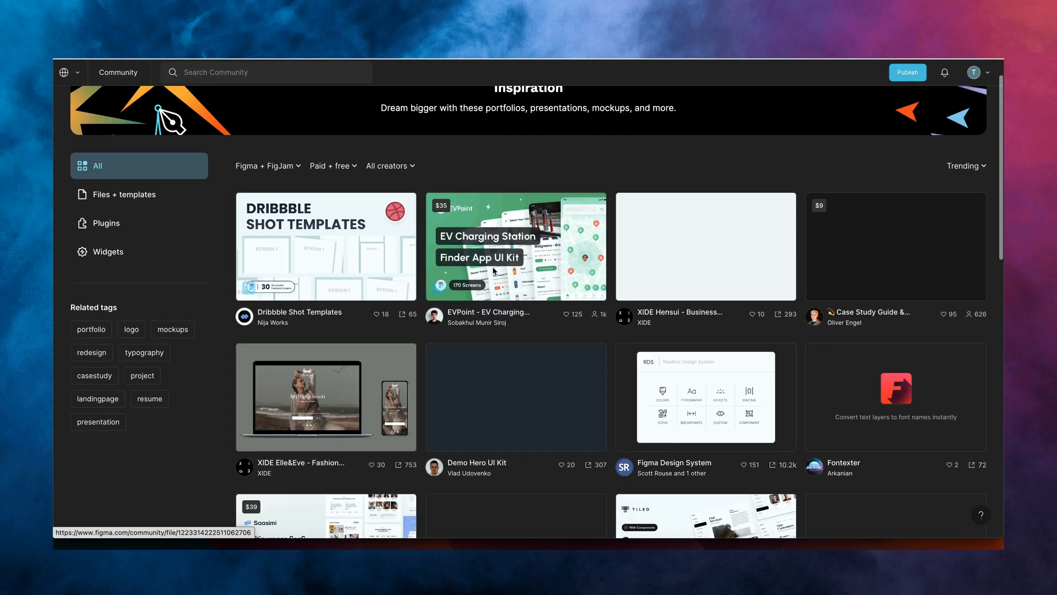
scroll(down, 3)
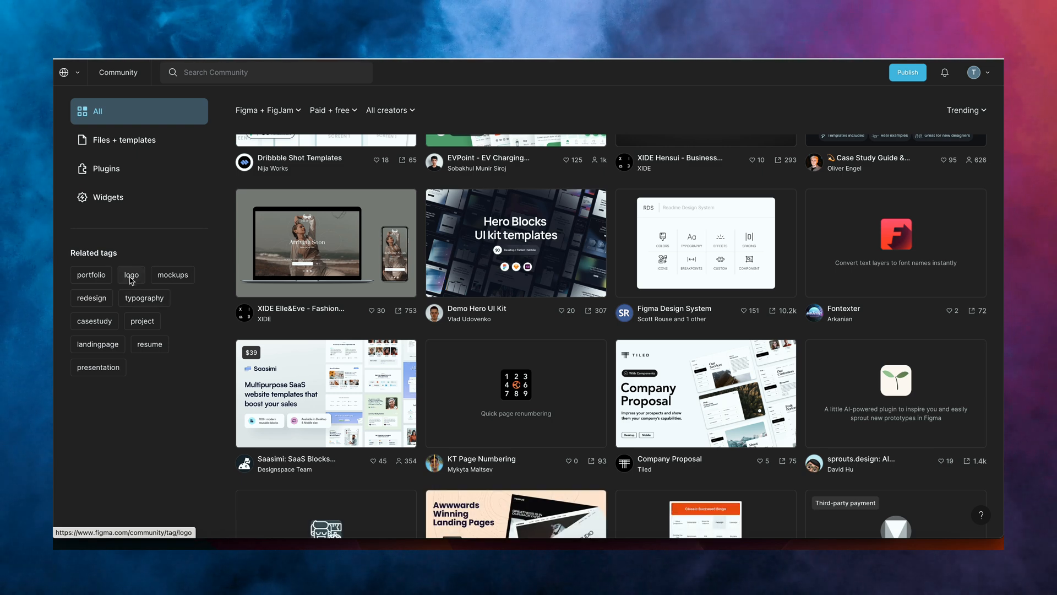
click(172, 275)
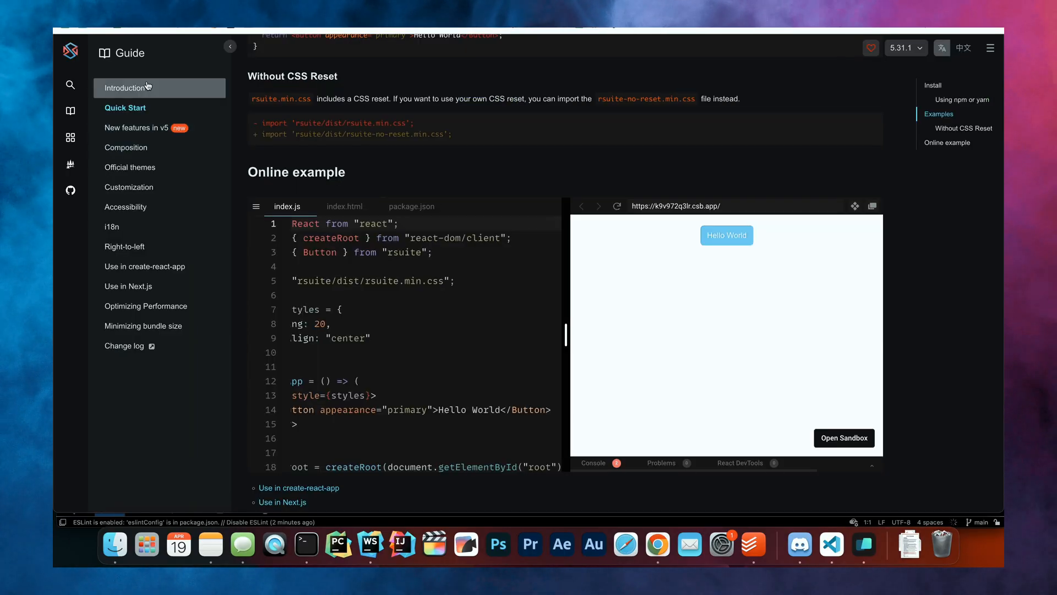
Step: Read the React Suite guide introduction and Calendar docs while building the App.js components
click(125, 147)
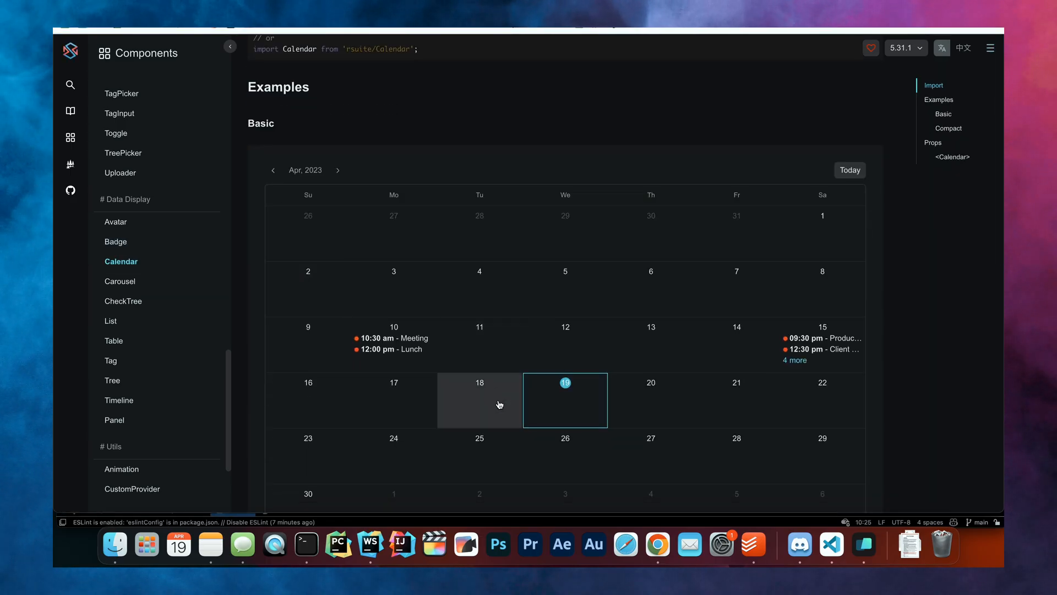
scroll(up, 3)
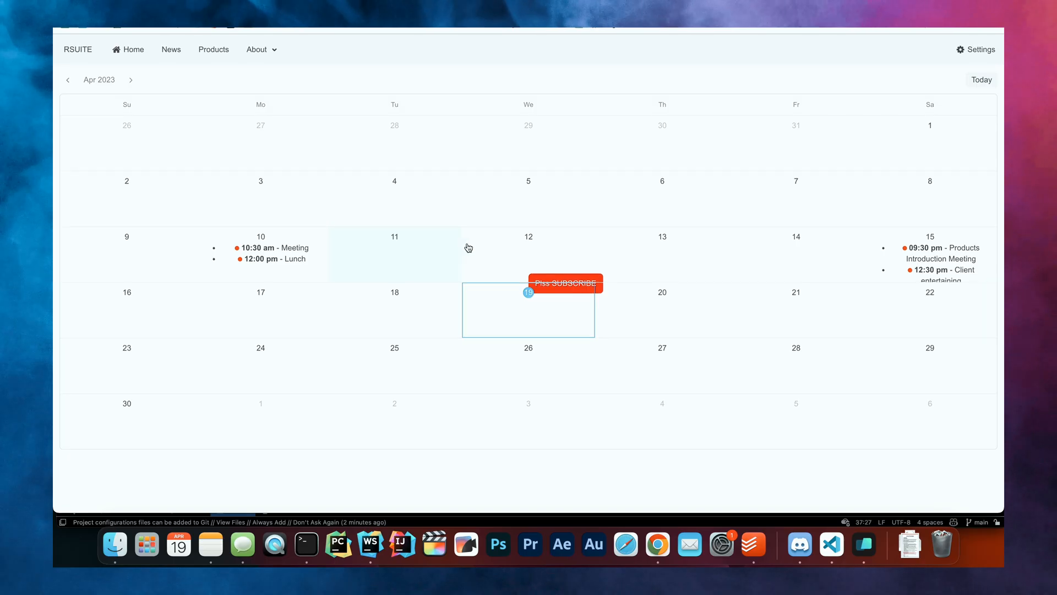
mouse_move(337, 302)
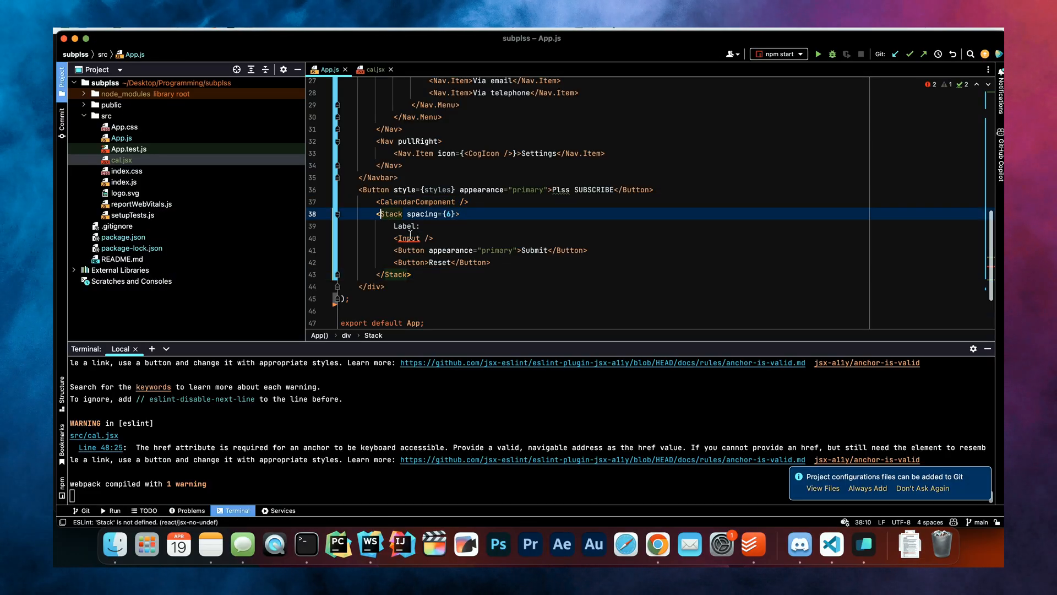
click(460, 214)
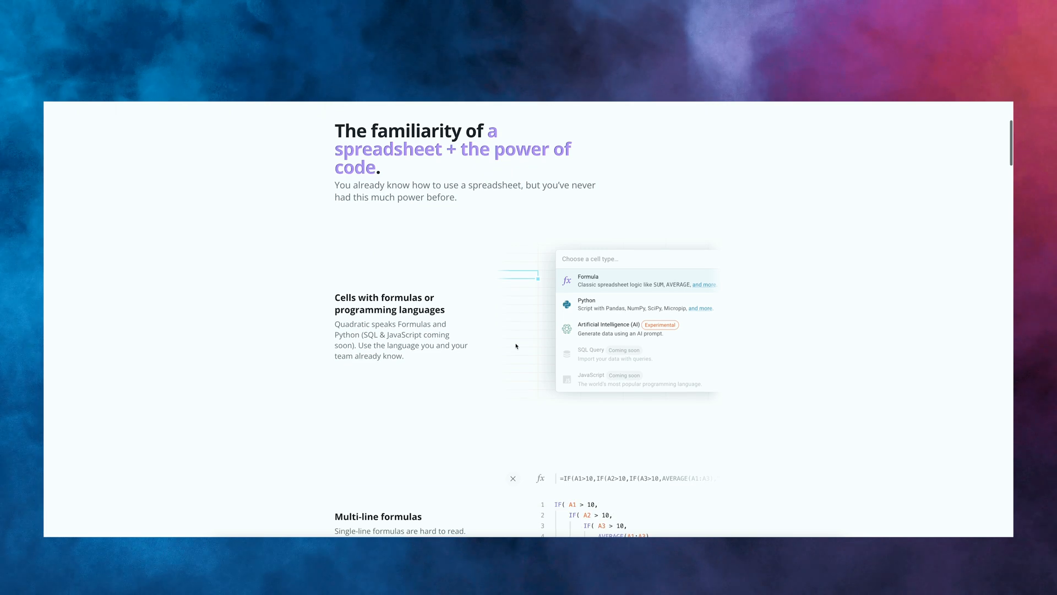
Step: Scroll the Quadratic product page to the formula and code cells feature overview
scroll(down, 3)
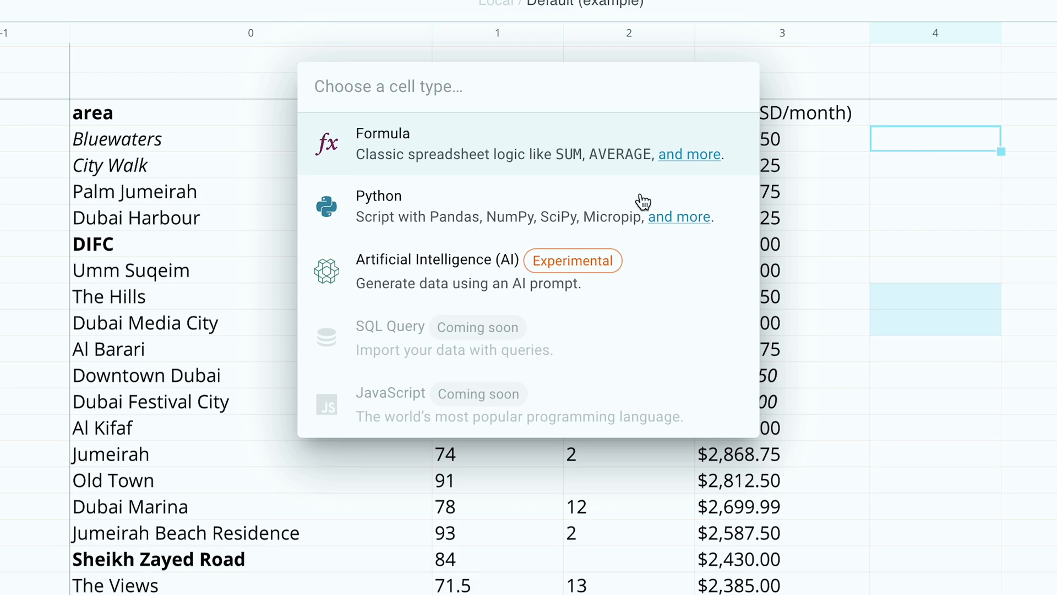
Step: Make the cell a Python code cell, run it, and ask the AI assistant about the error
click(377, 196)
text(cl = cell())
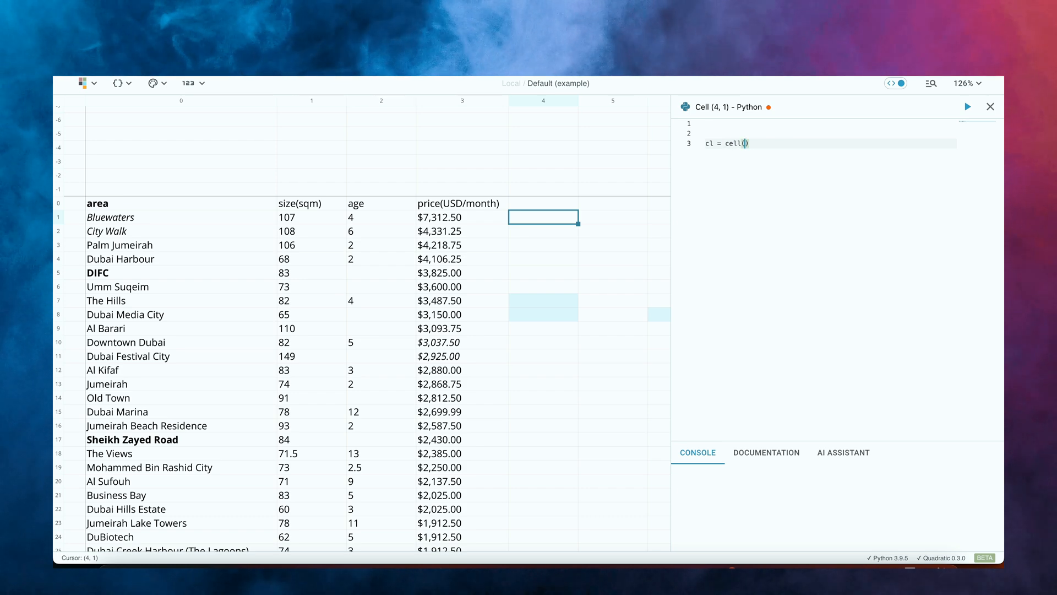
click(967, 107)
text(how do I)
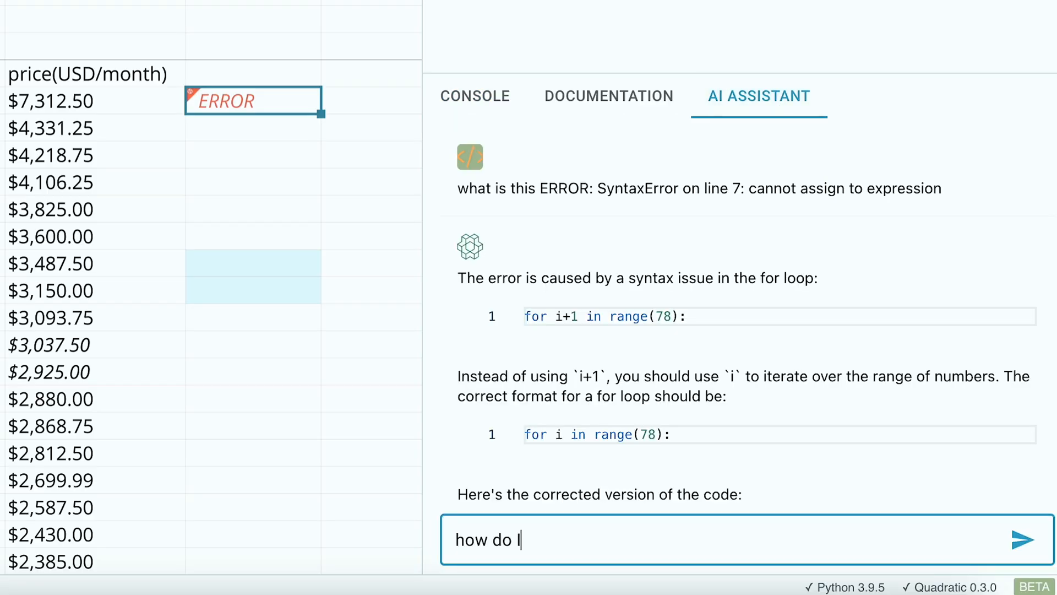
text(make this)
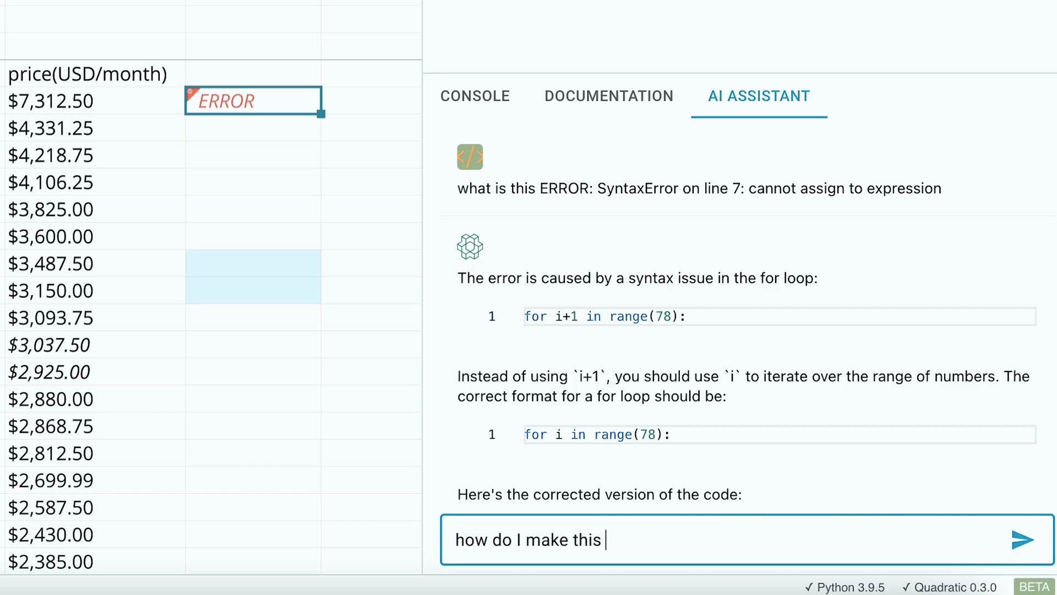
scroll(down, 3)
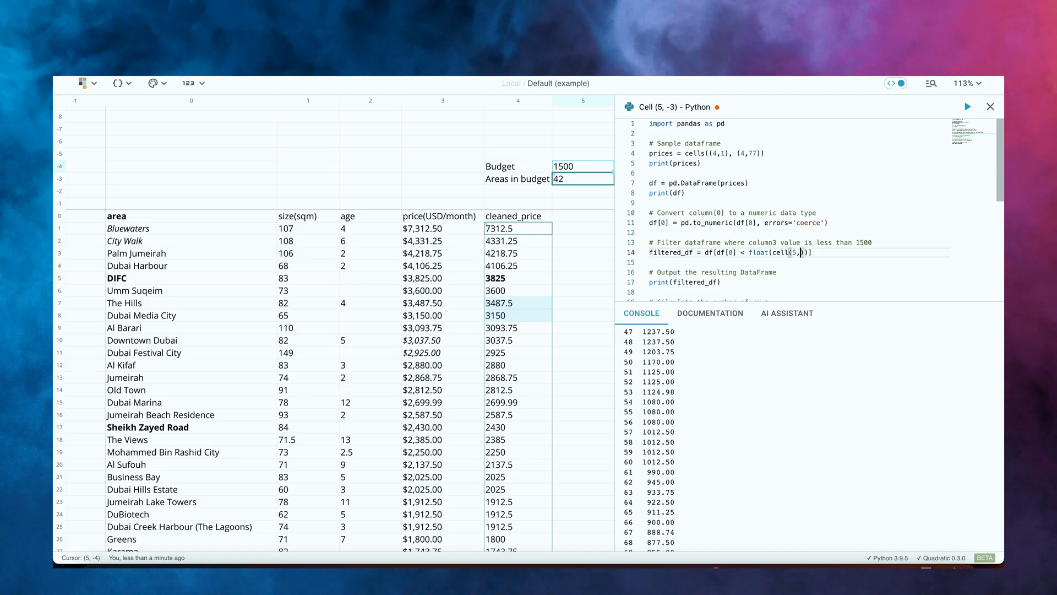
Step: Point the budget comparison at cell(5,-3) and save & run the Python filter
text(-3)
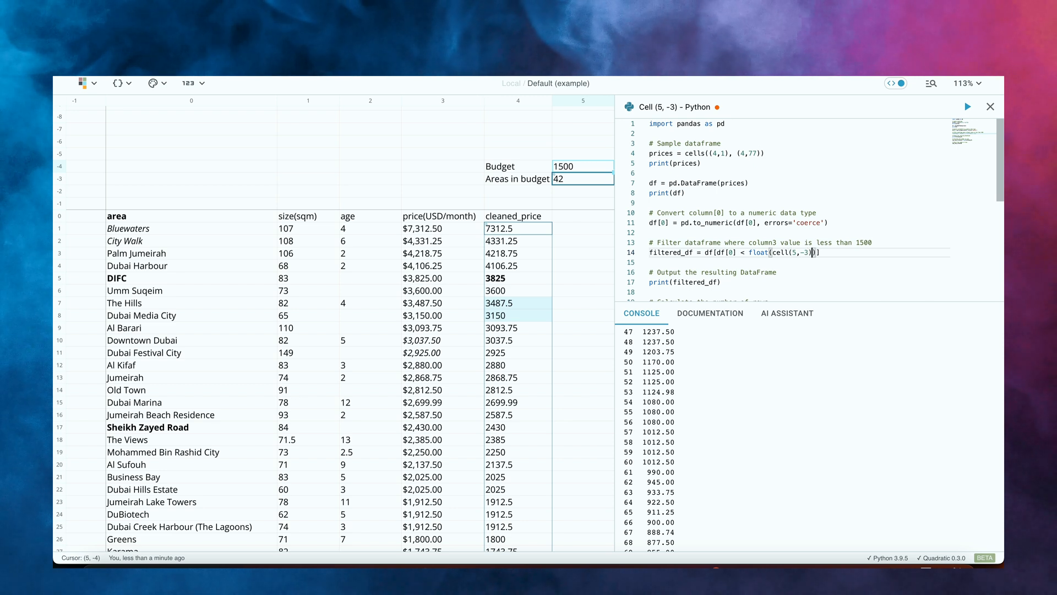
mouse_move(968, 107)
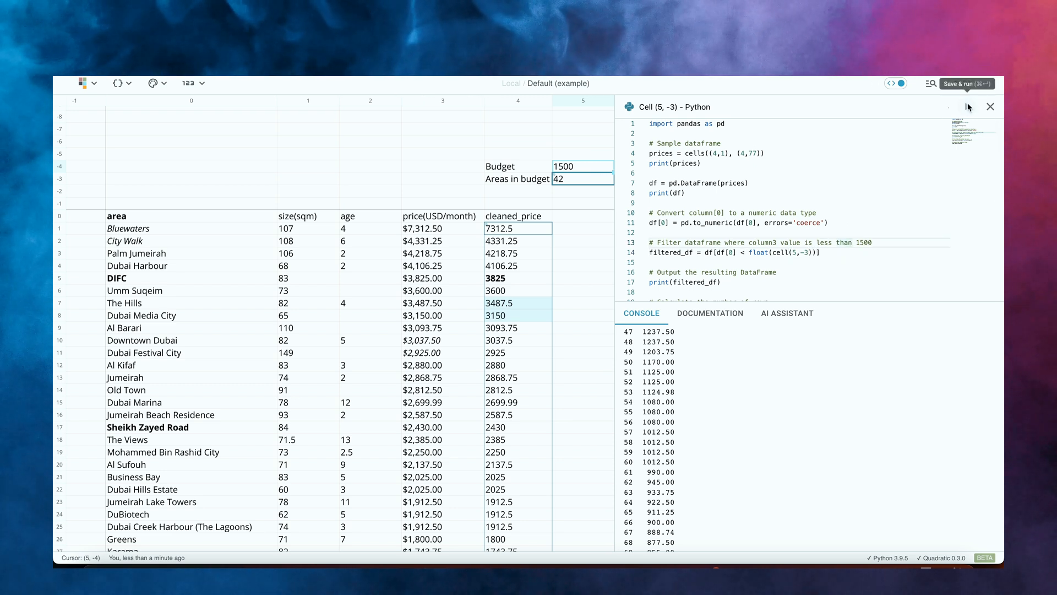
click(966, 84)
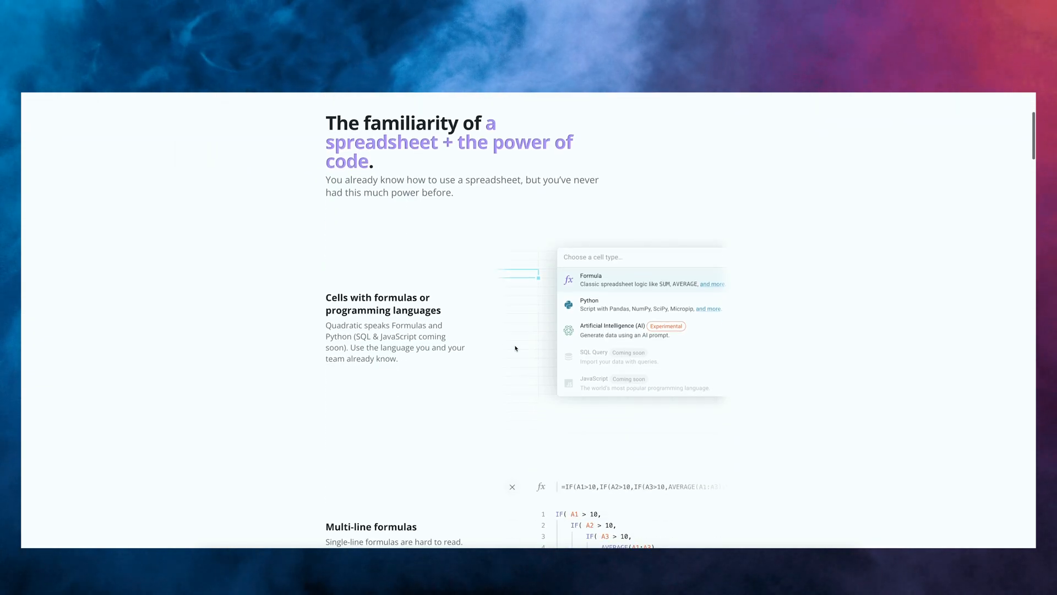
Step: Scroll the Quadratic site down to the Multi-line formulas section
scroll(down, 3)
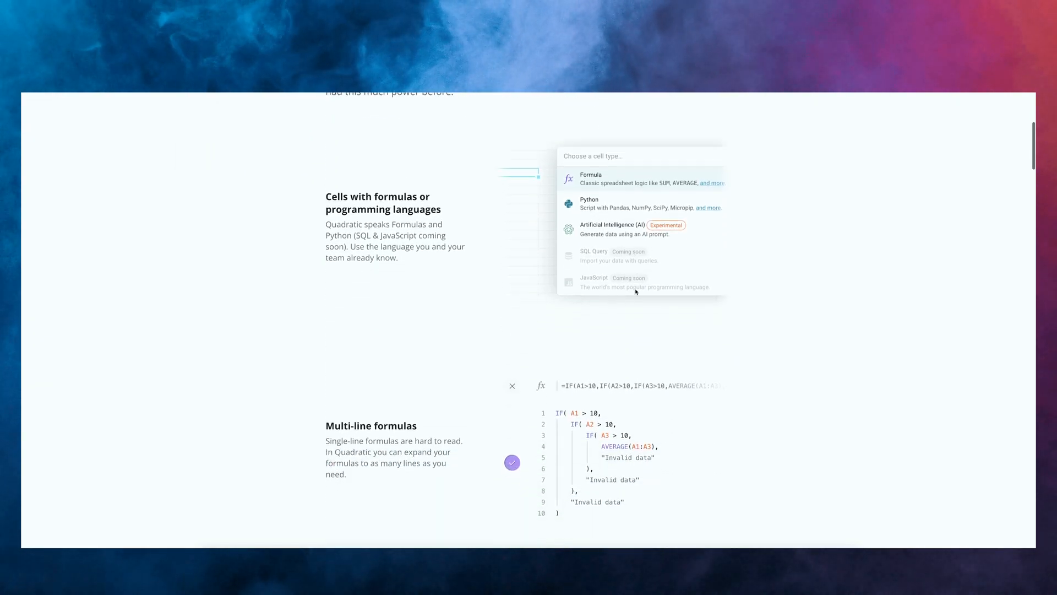
scroll(down, 3)
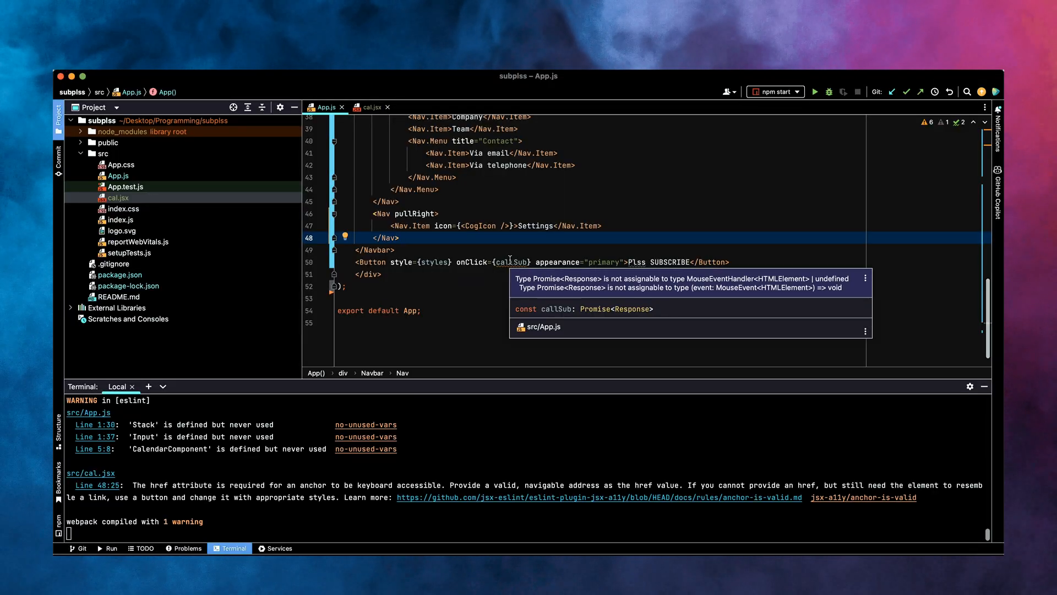
Step: Scroll App.js to the SUBSCRIBE Button to wire onClick={callSub}
scroll(up, 3)
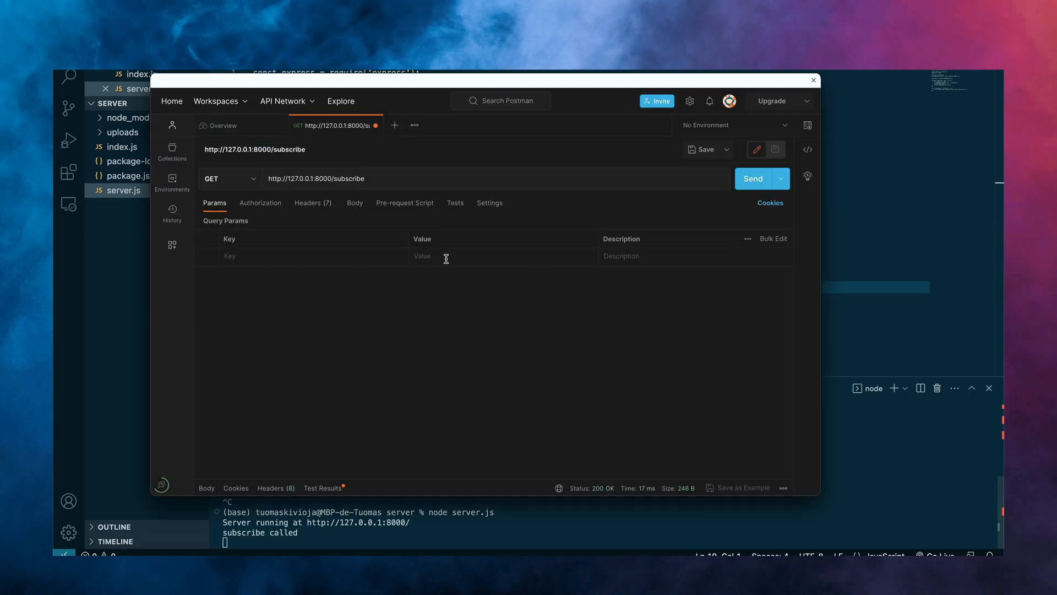
mouse_move(261, 206)
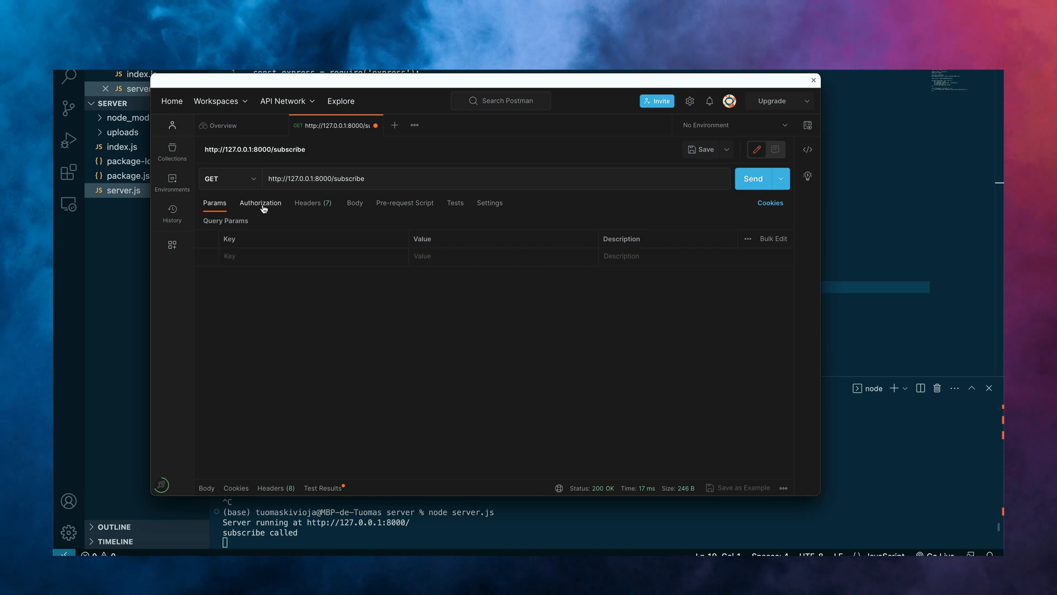
Step: Review the /subscribe request's Pre-request Script, Body, Authorization and Headers after the 200 OK
click(404, 202)
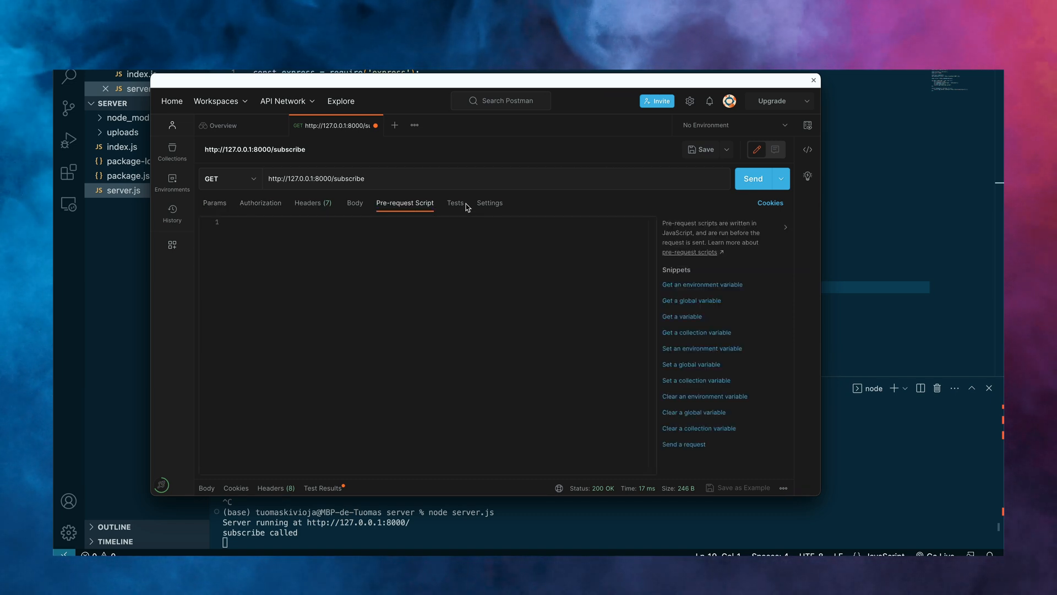
click(354, 202)
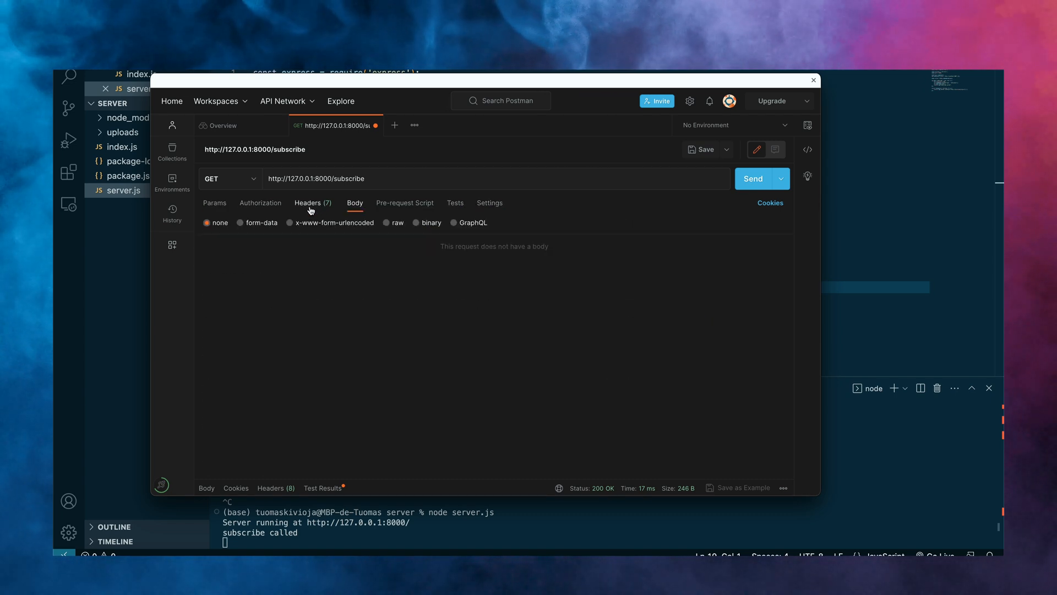
click(260, 203)
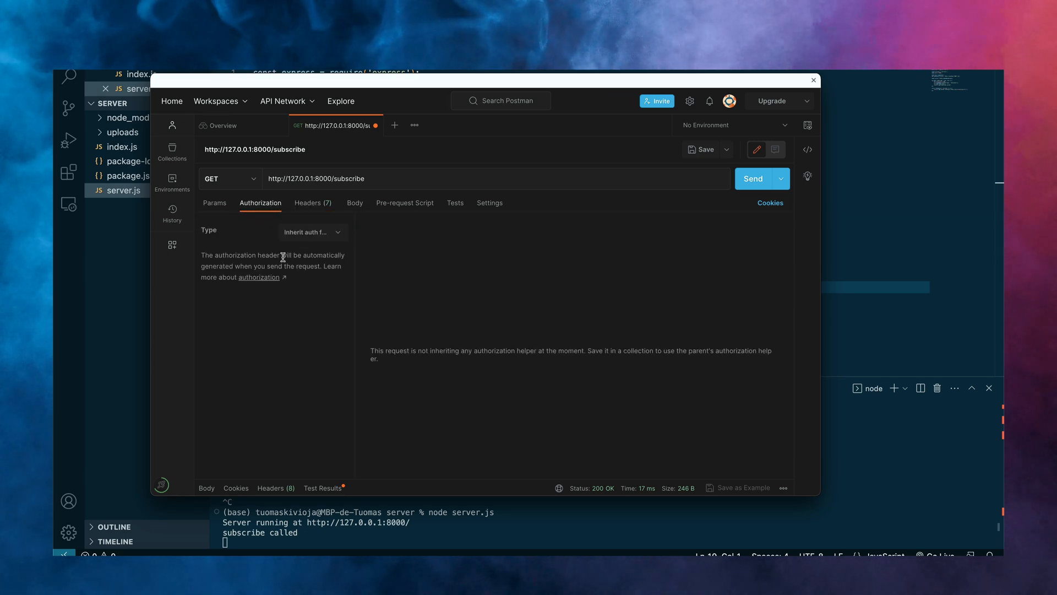
click(313, 203)
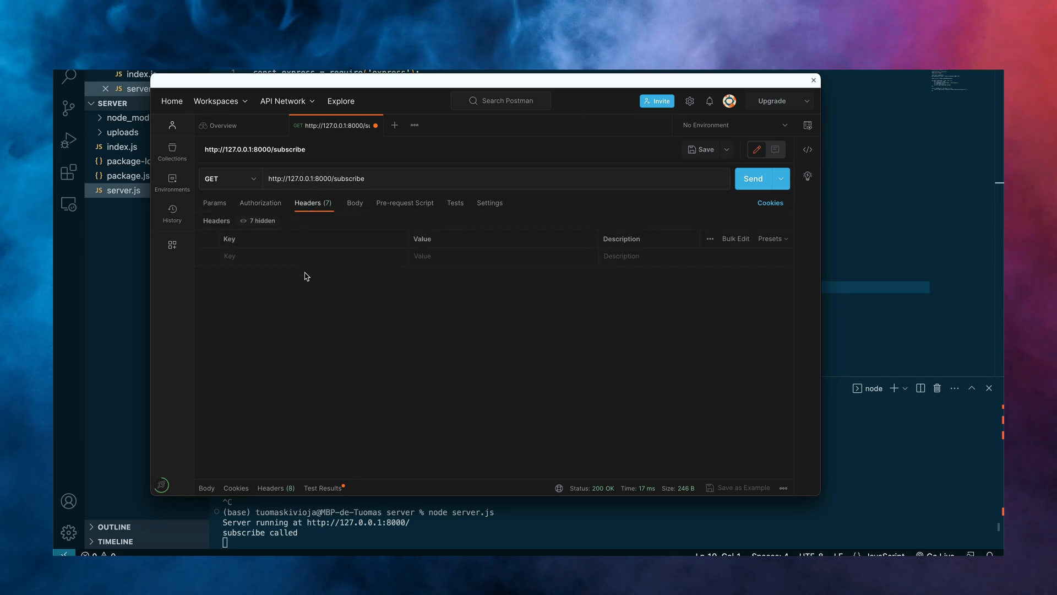
click(781, 179)
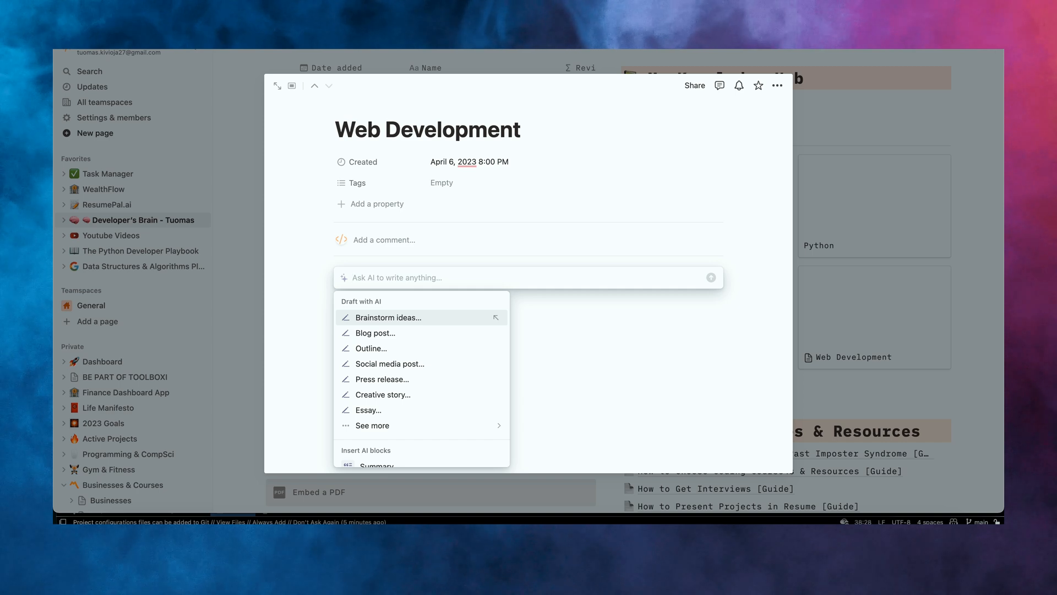
Step: Ask Notion AI for a comprehensive note about web development and have it keep writing
text(Please write me com)
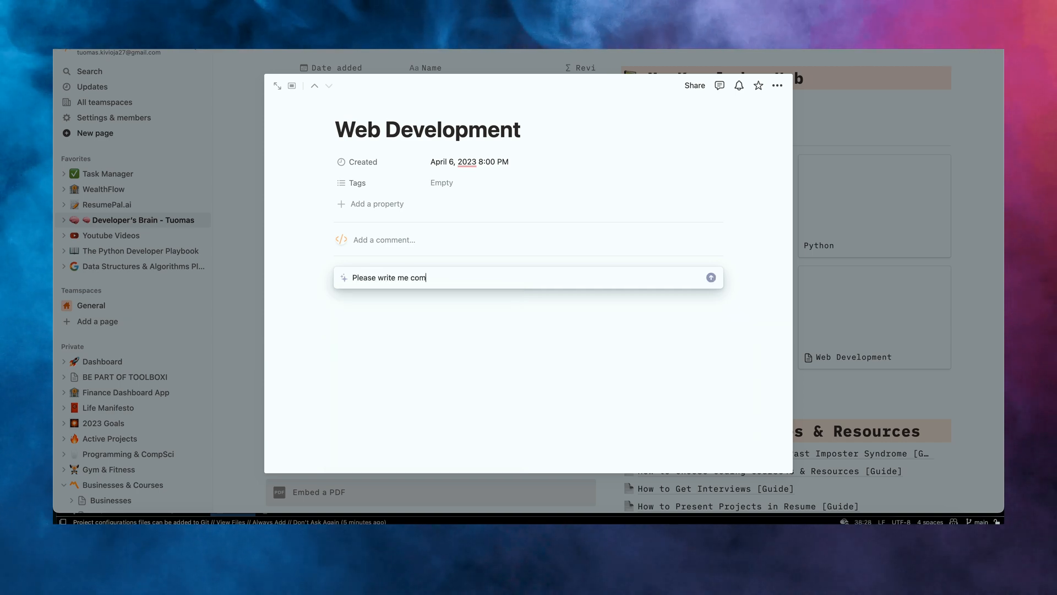
text(prehensive note bout)
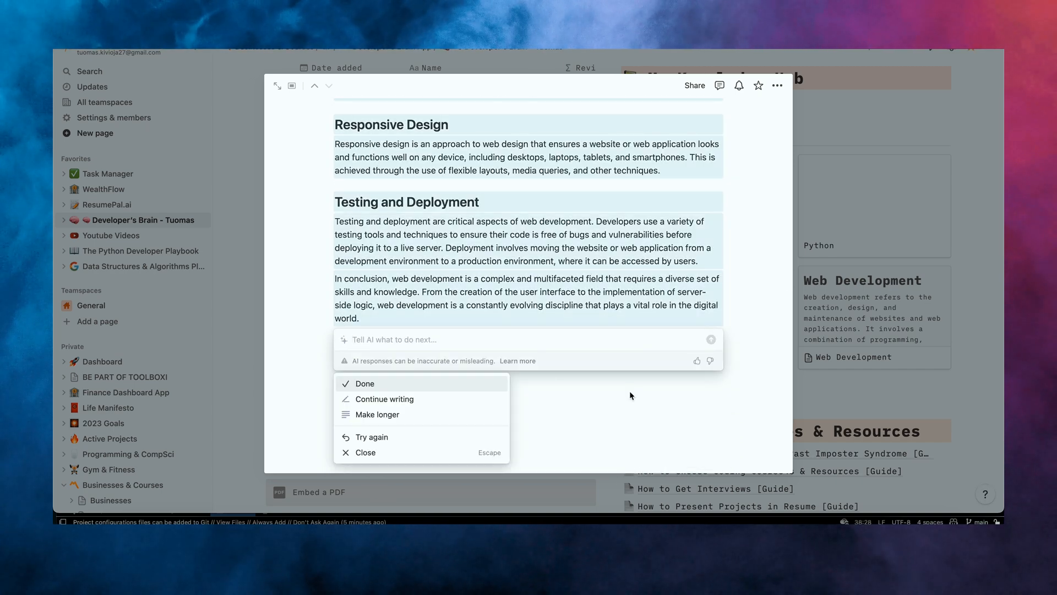
click(383, 399)
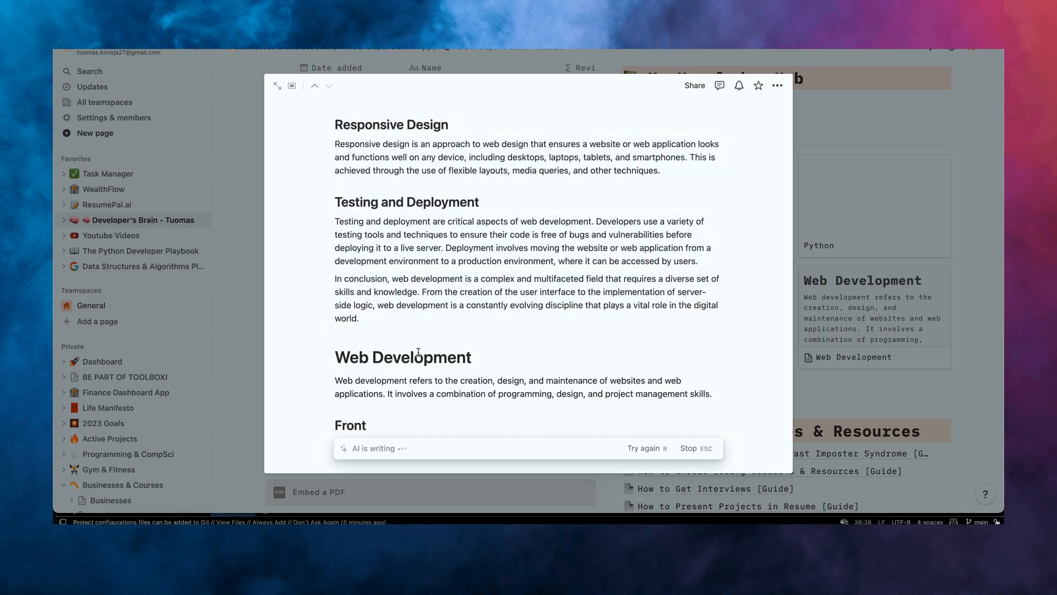
scroll(down, 3)
text(Please explain)
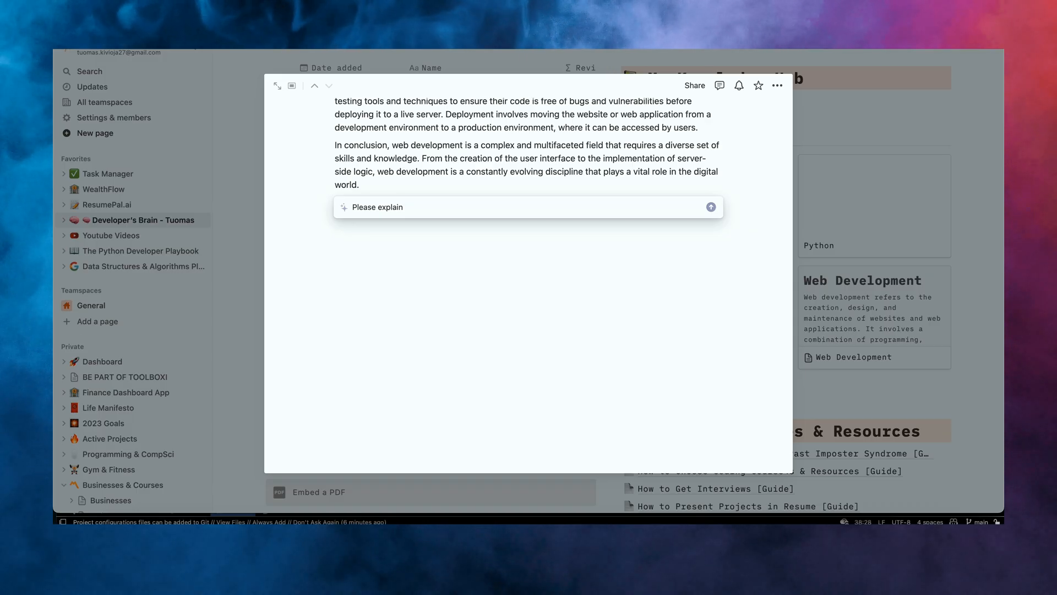
Step: Ask Notion AI 'Please explain http requests for me with examples' and start a follow-up prompt
text(http requests for me)
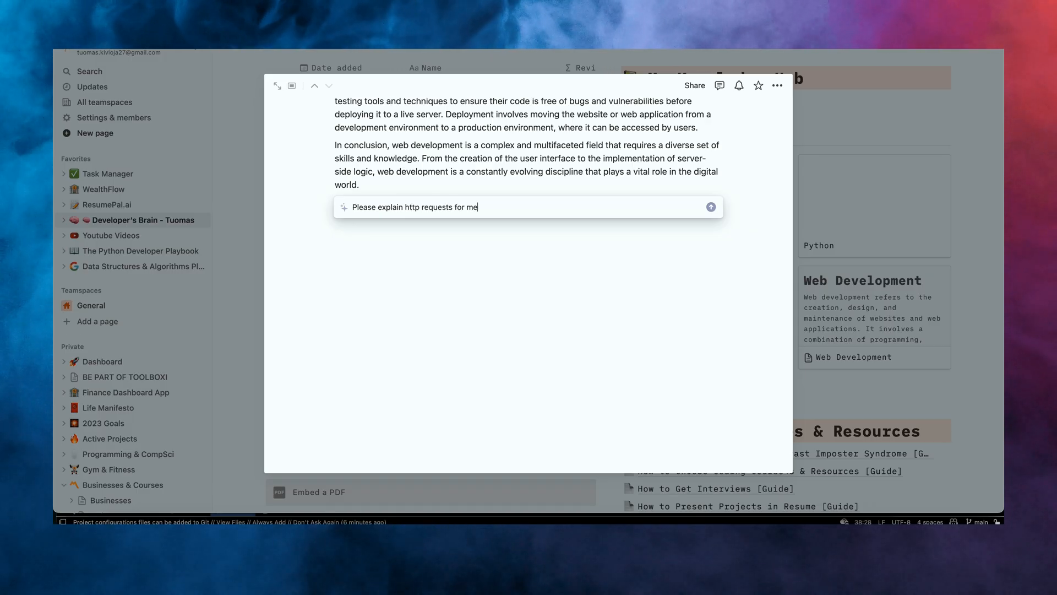
text(with examples)
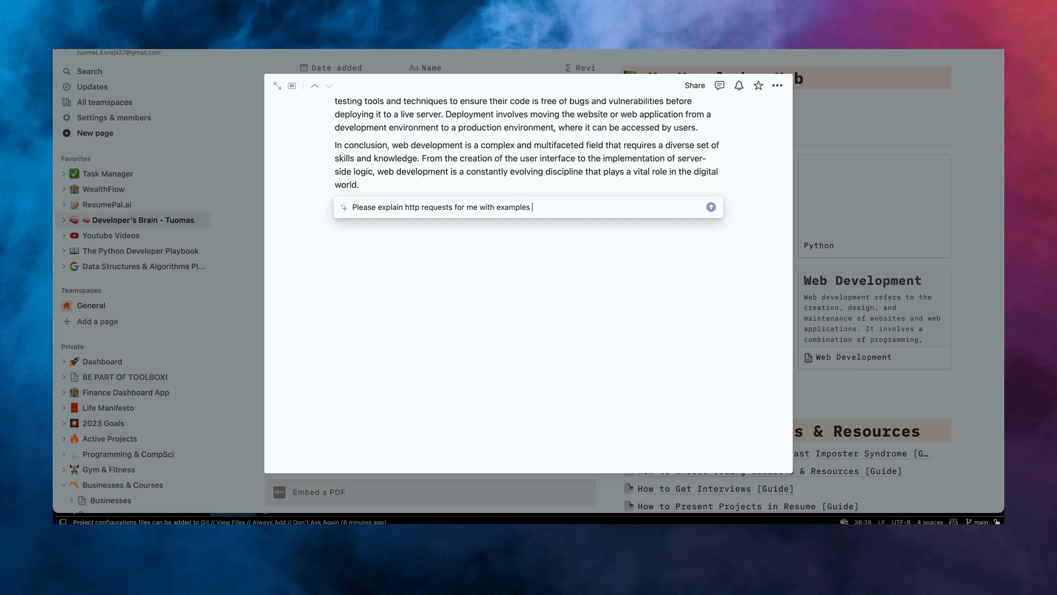
click(711, 205)
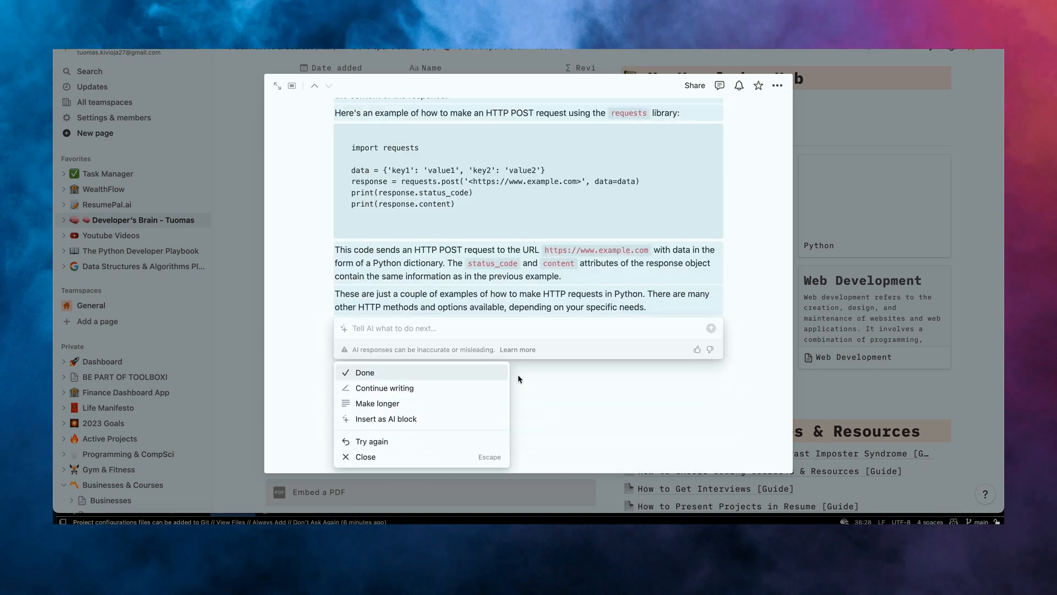
text(please create)
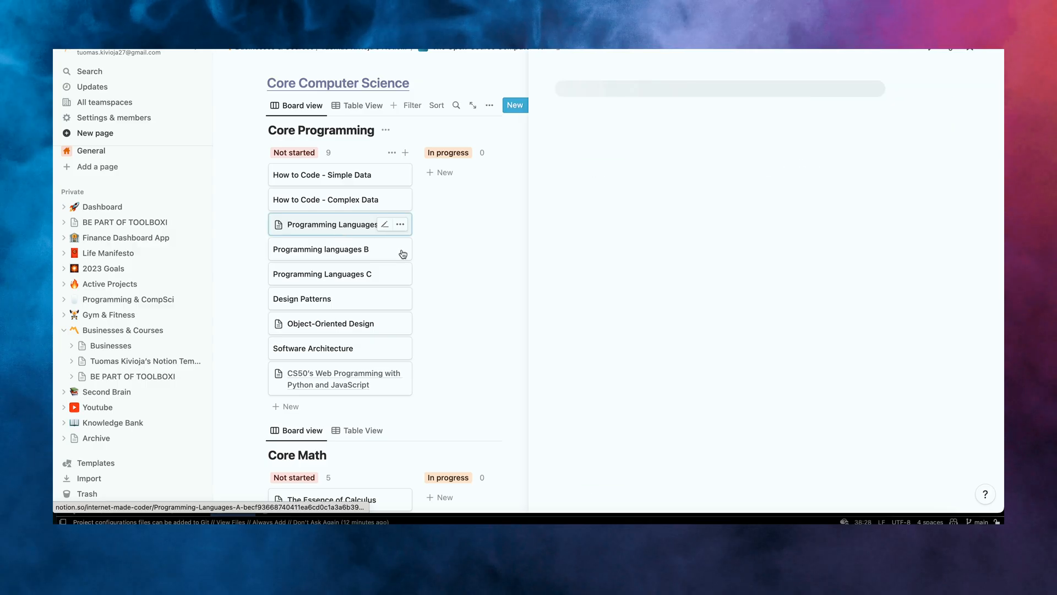
Step: Open Programming Languages A and draft a Notion AI prompt to translate the entire page into Spanish
click(330, 224)
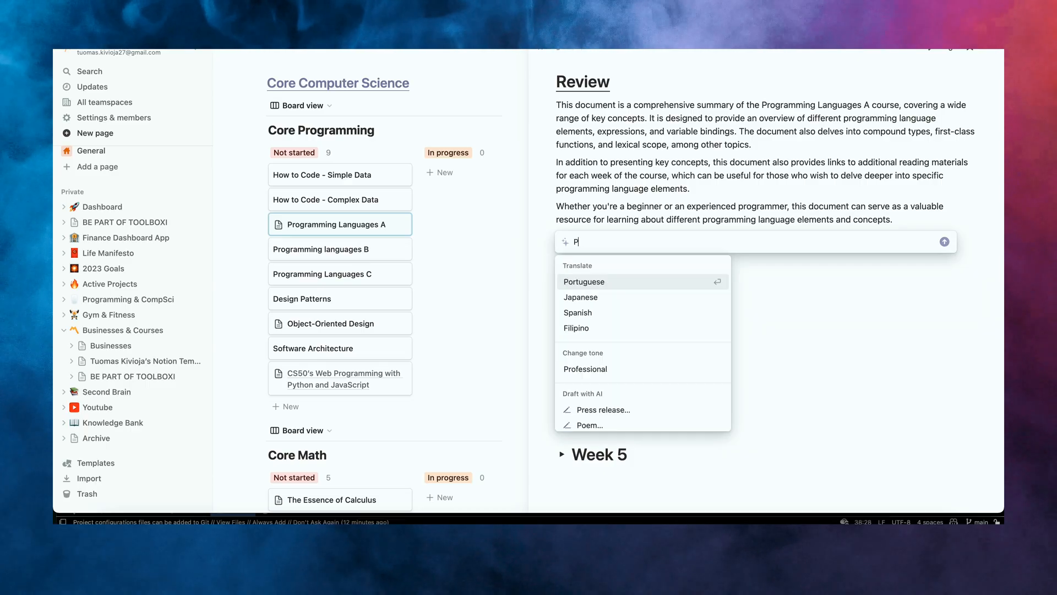
text(Please translate this entire)
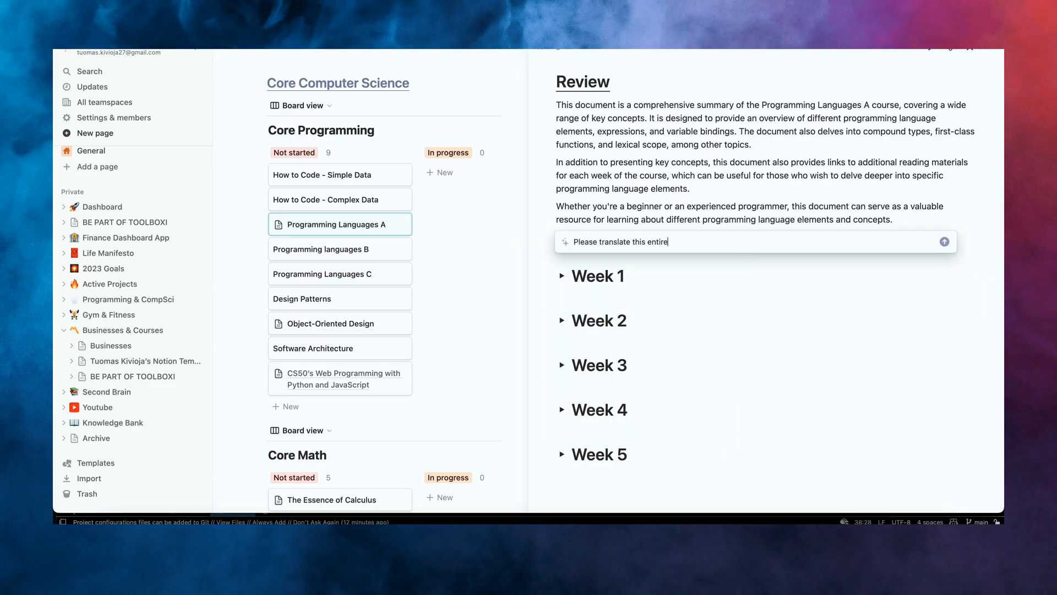
text(page into Spa)
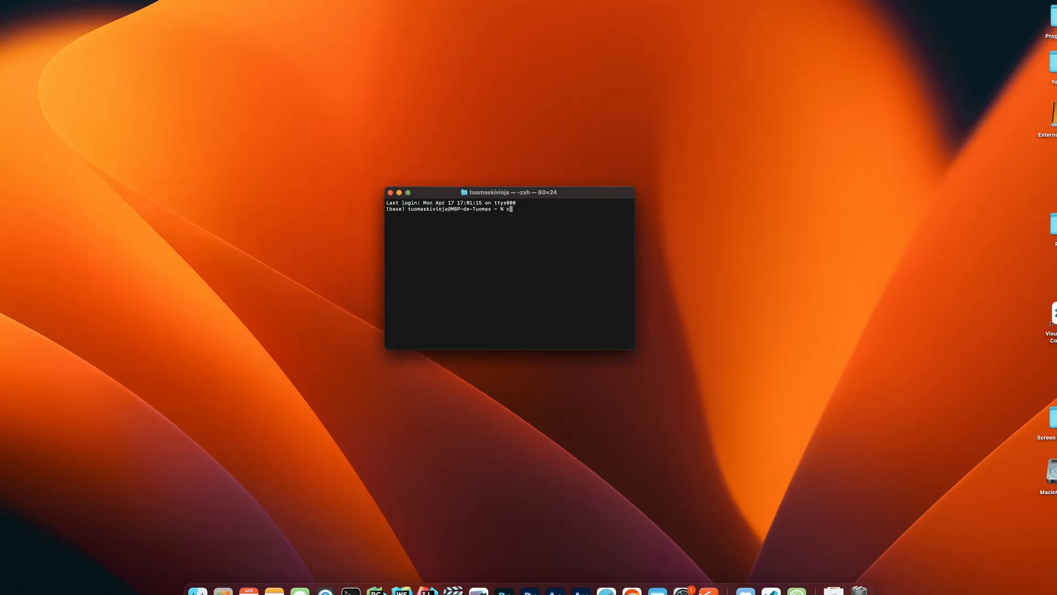
Step: From the cd command block's menu, ask Warp AI what to do next
text(open V)
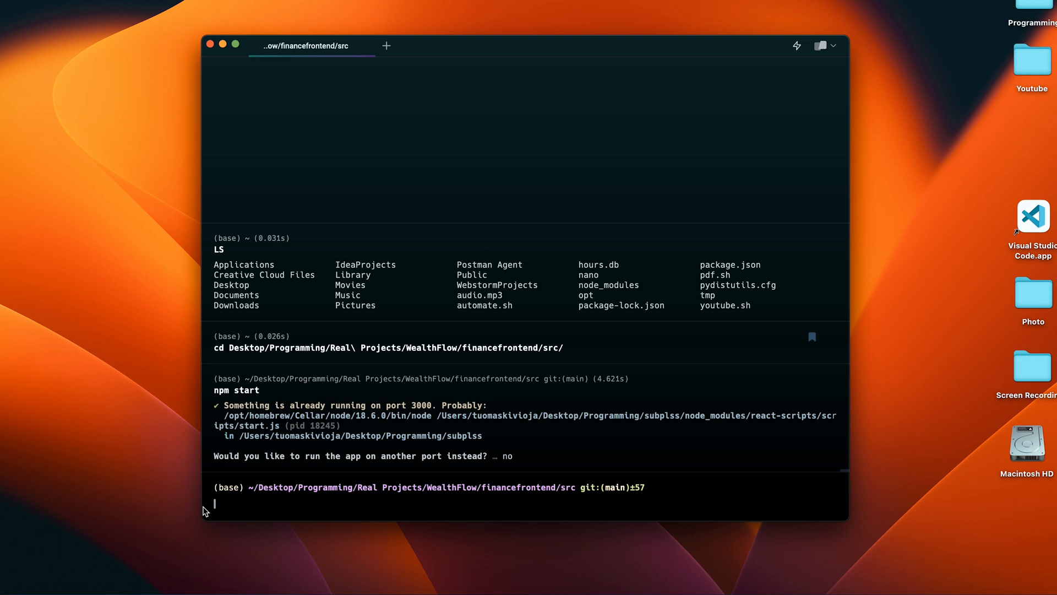
mouse_move(832, 337)
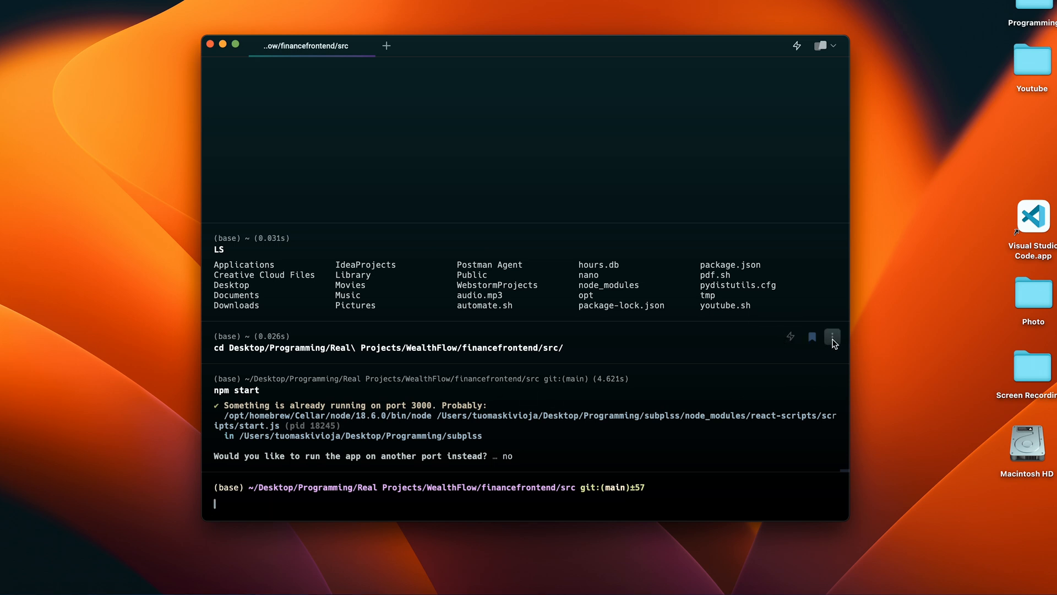
click(833, 337)
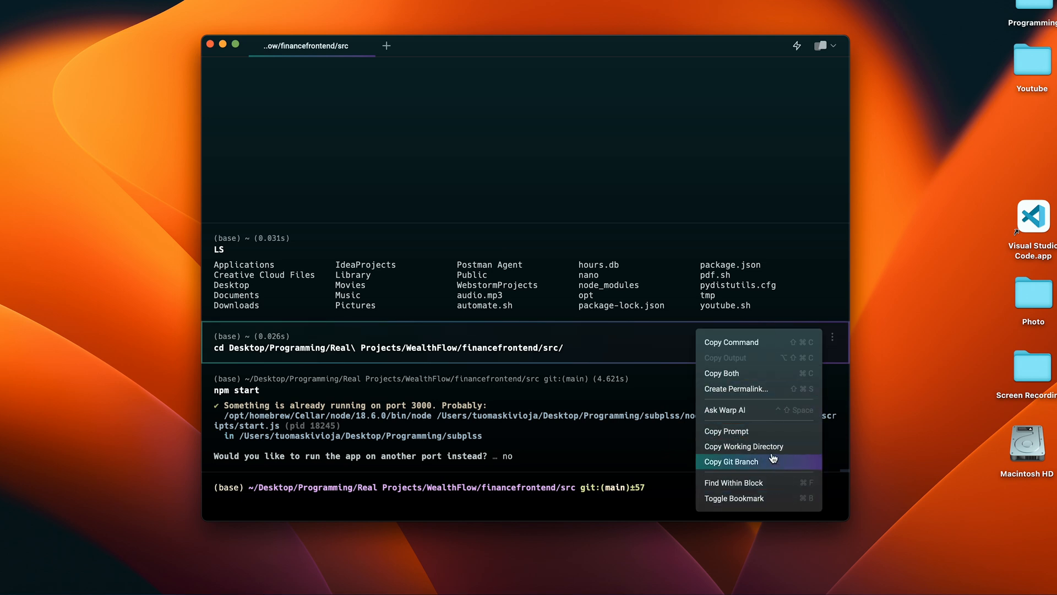
click(726, 410)
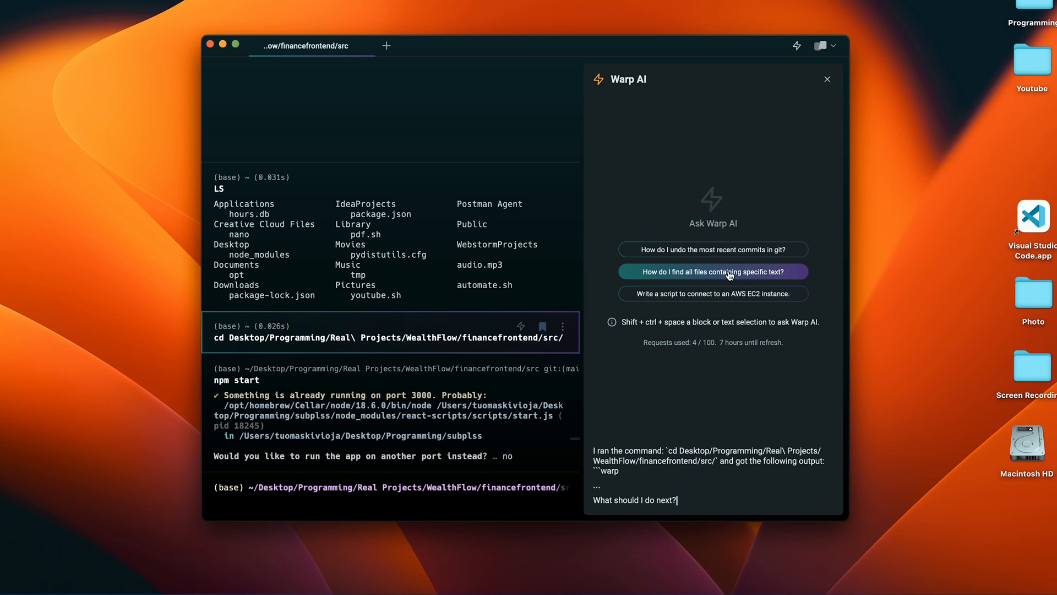
Step: Ask Warp AI how to find files containing text and run its suggested grep command
click(711, 271)
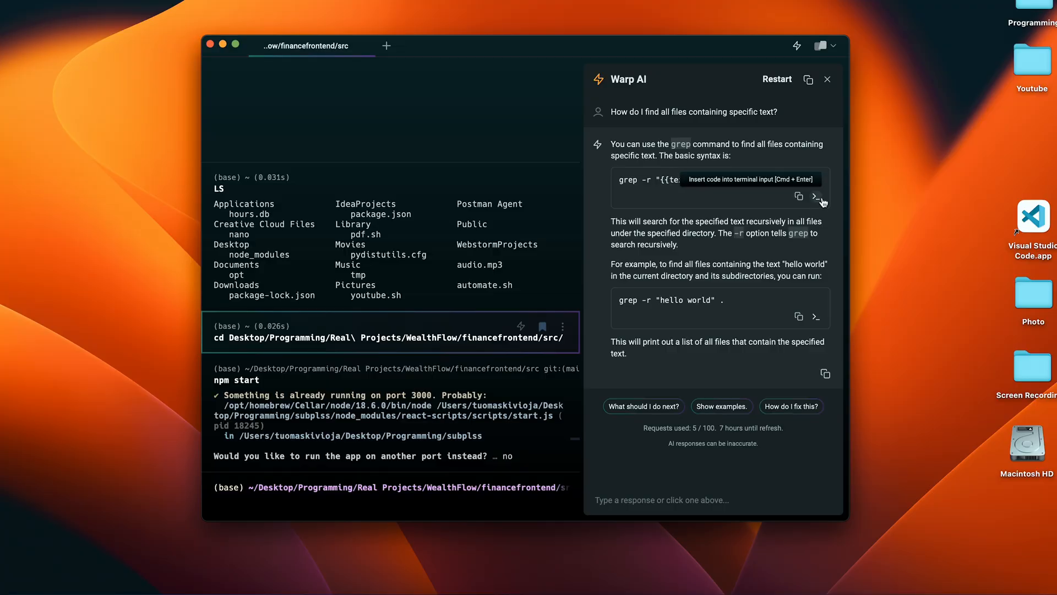
click(816, 196)
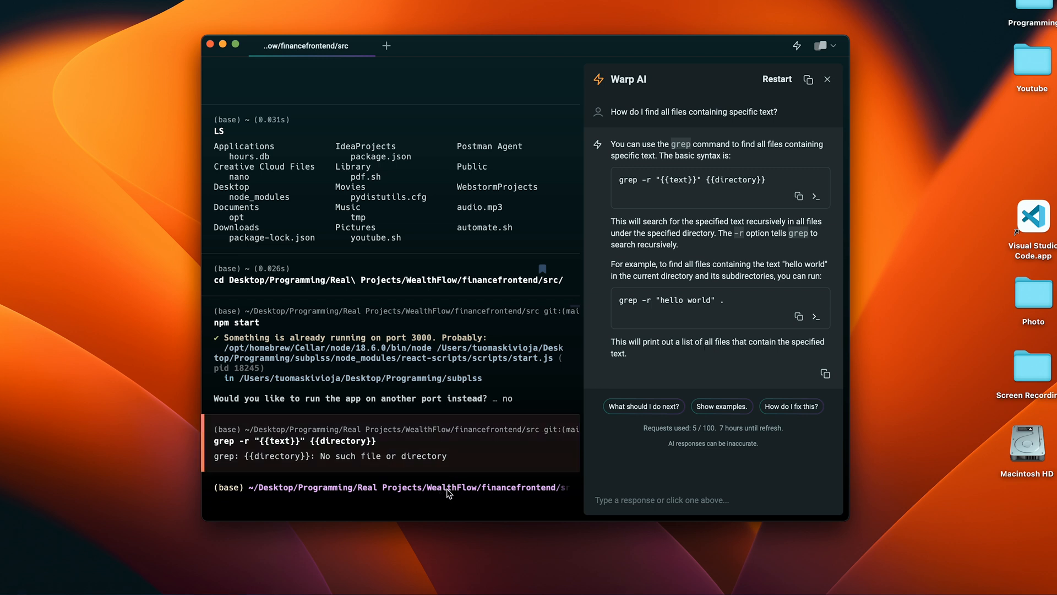
mouse_move(822, 45)
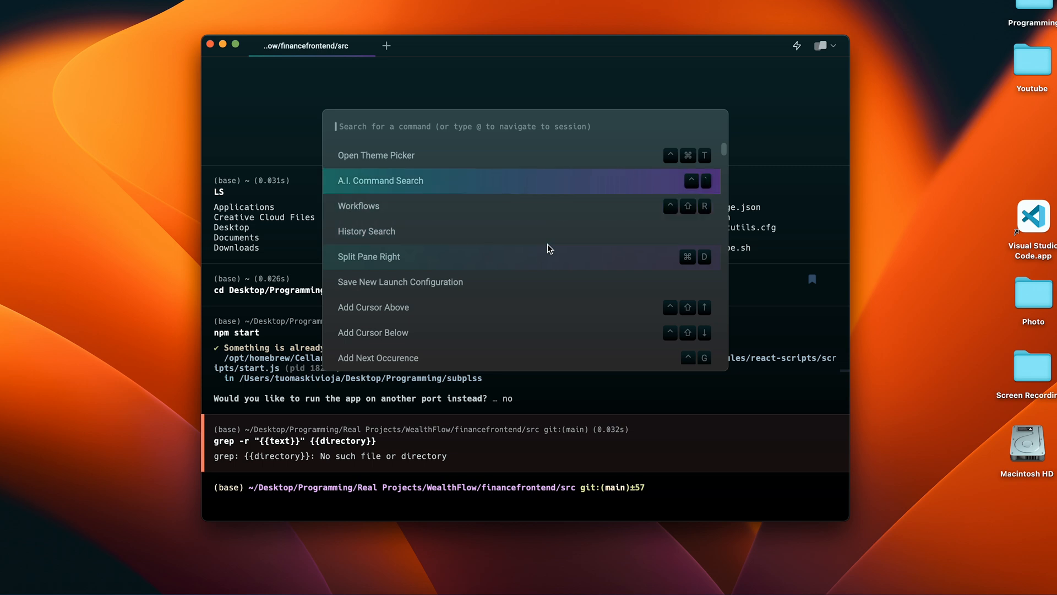
Step: Run an export PS1 workflow from Warp's Workflows library and browse themes up to Cyber Wave
click(358, 206)
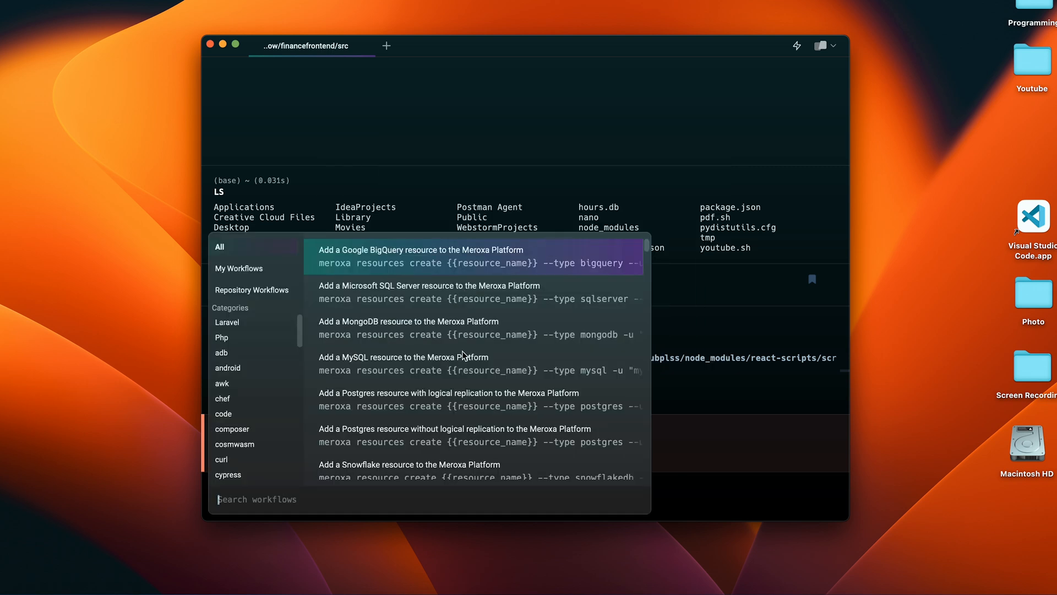
click(408, 357)
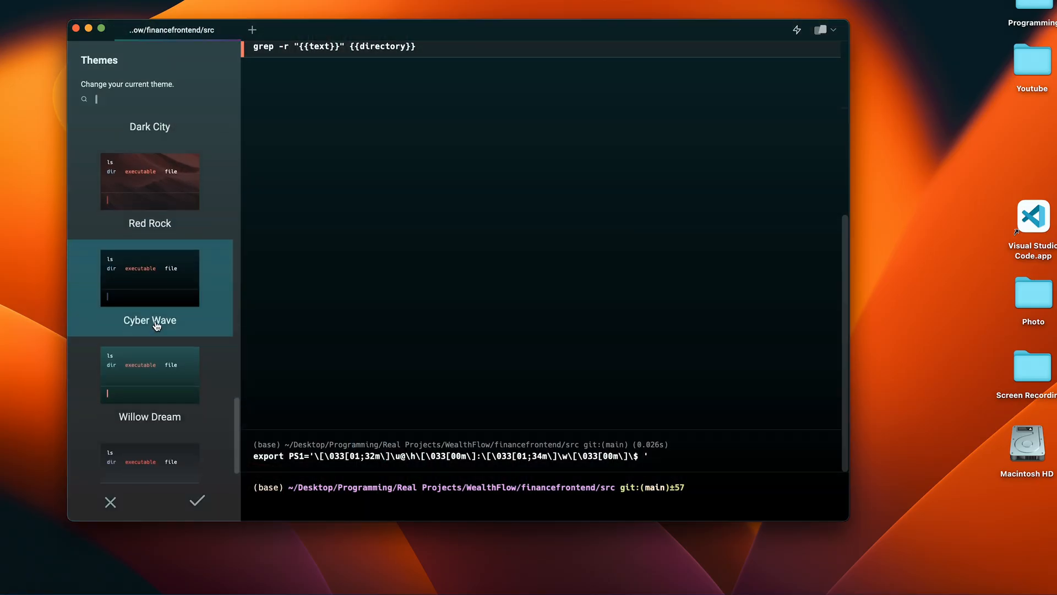
scroll(up, 3)
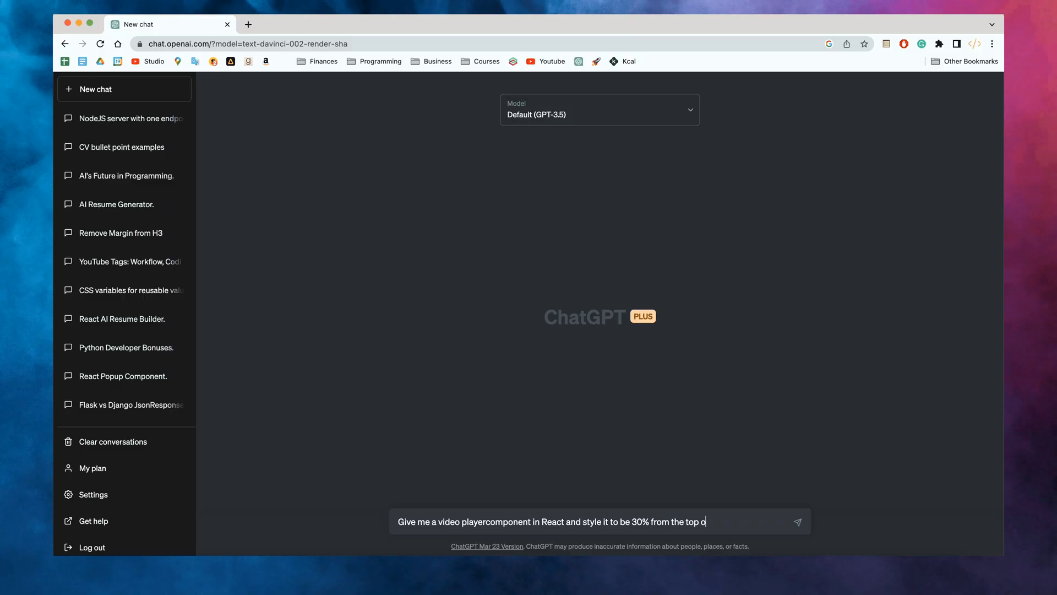
Step: Have ChatGPT generate a React VideoPlayer, then modify it to display an Internet Made Coder YouTube video
click(798, 521)
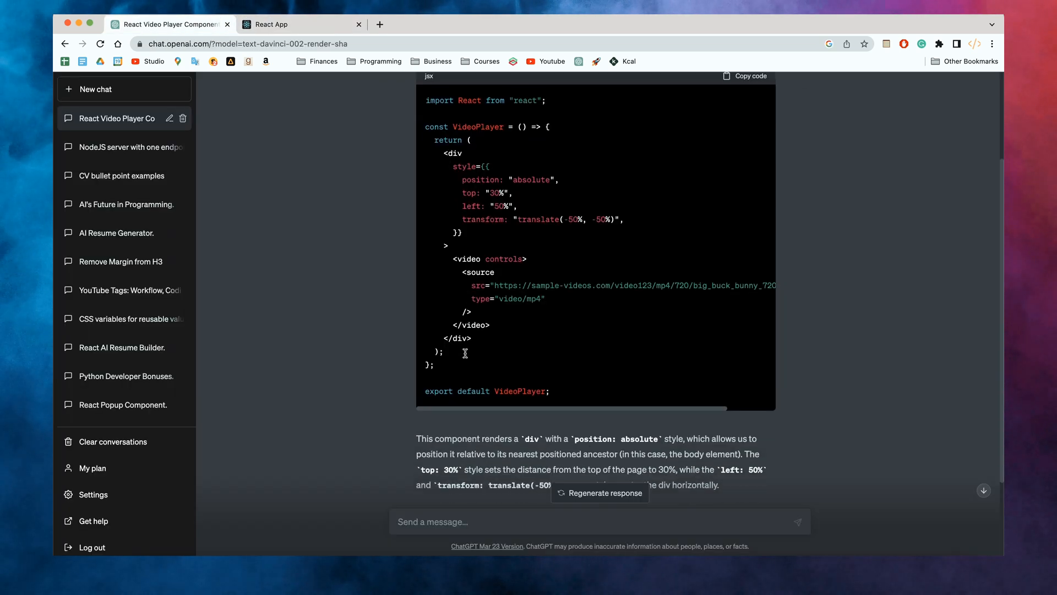
text(modif)
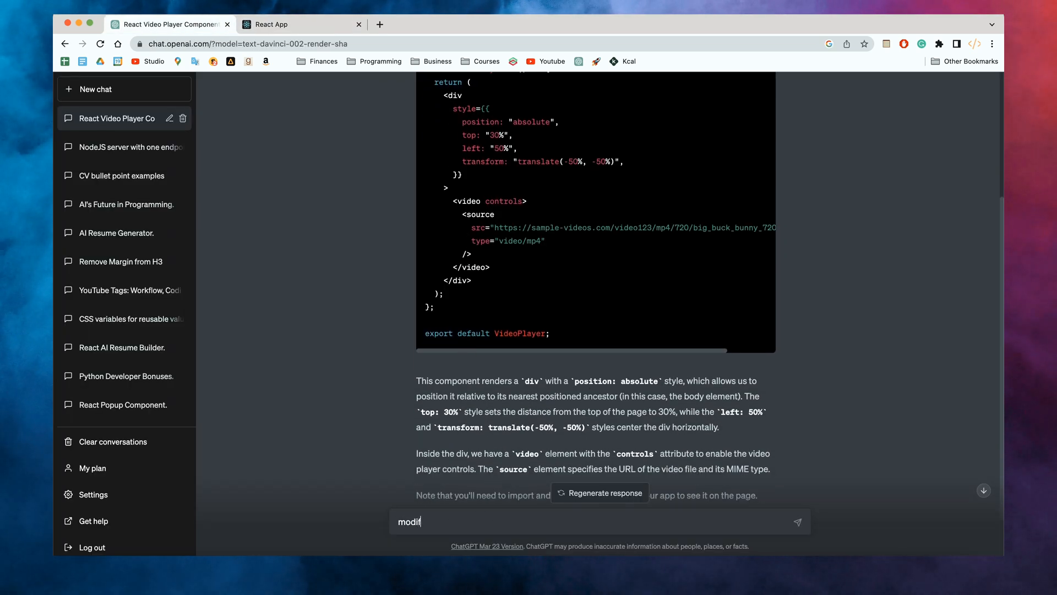
text(y it to display)
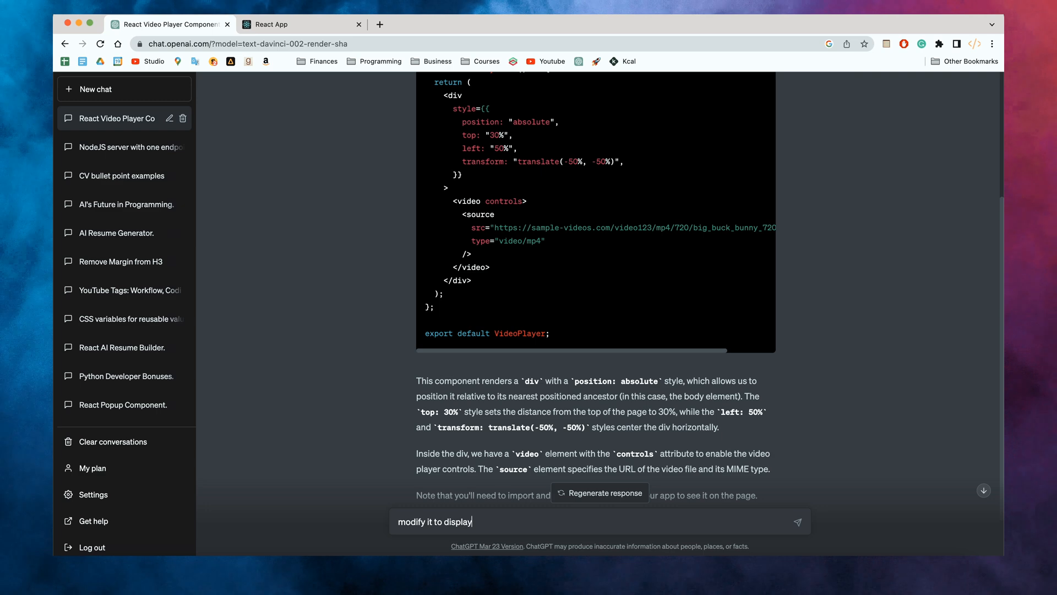
key(Return)
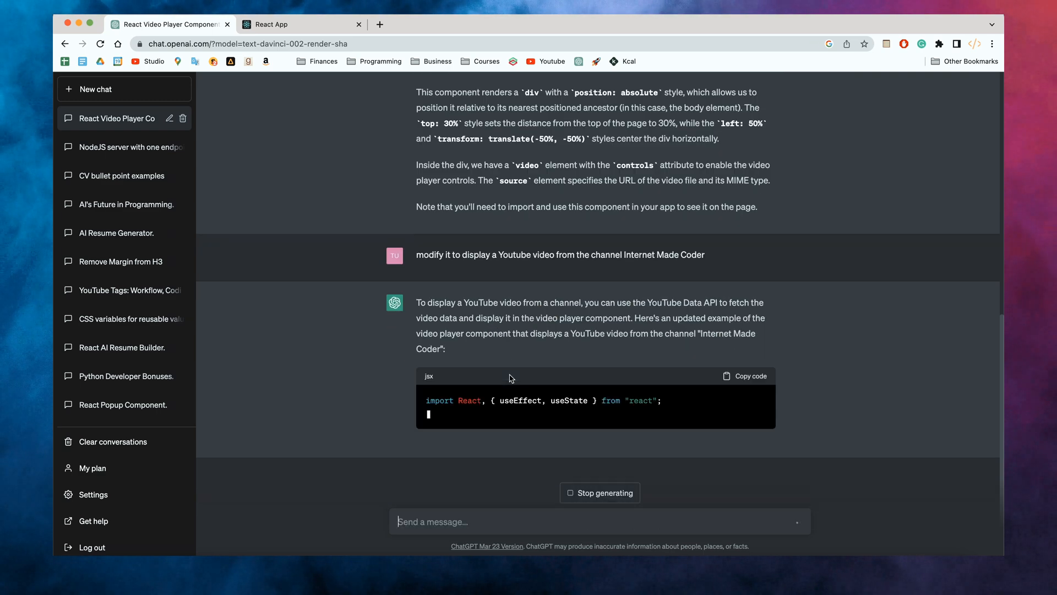
scroll(down, 3)
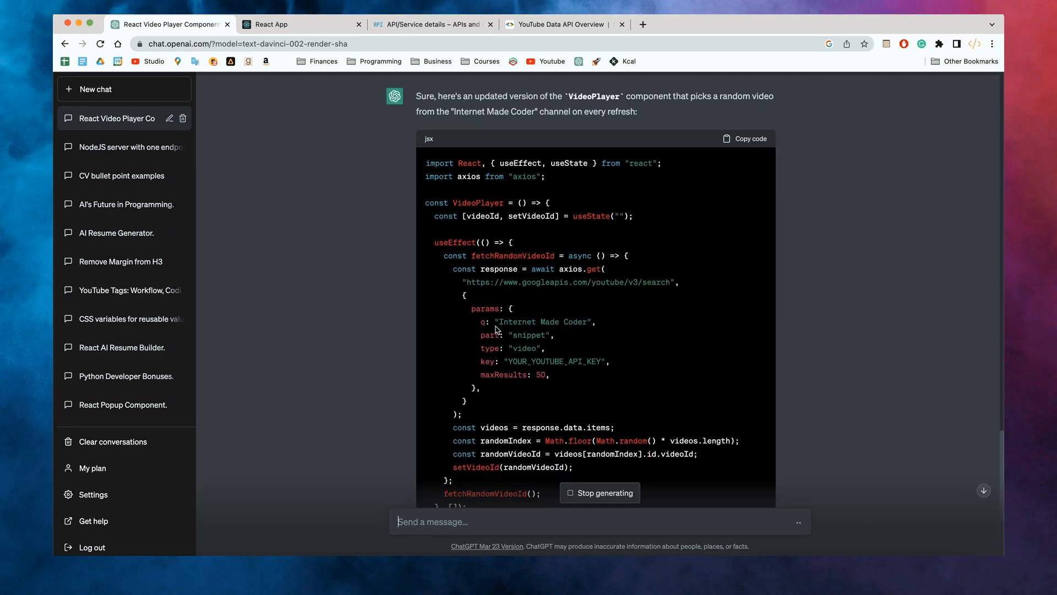
scroll(down, 3)
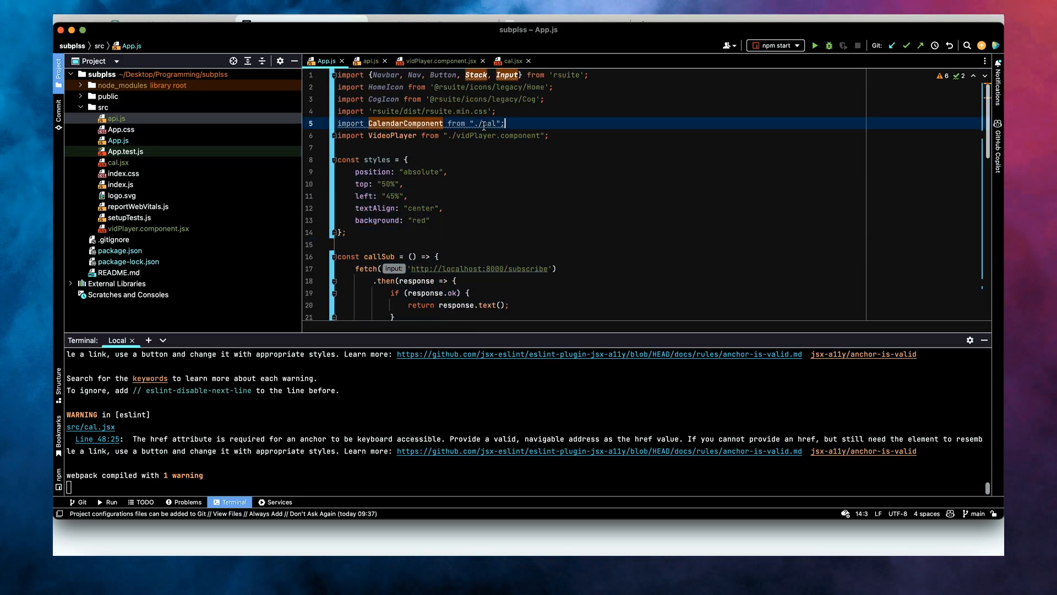
Step: Check App.js and the compile output in WebStorm before viewing the app at localhost:3000
click(437, 60)
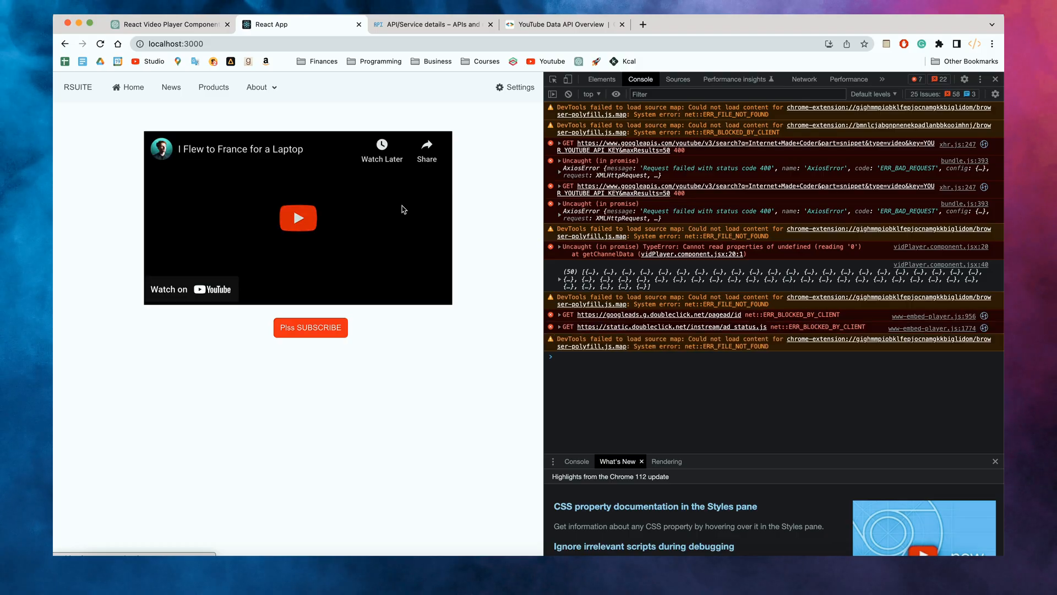
Step: Reload the local React app a few times to see random videos, then return to ChatGPT
click(100, 44)
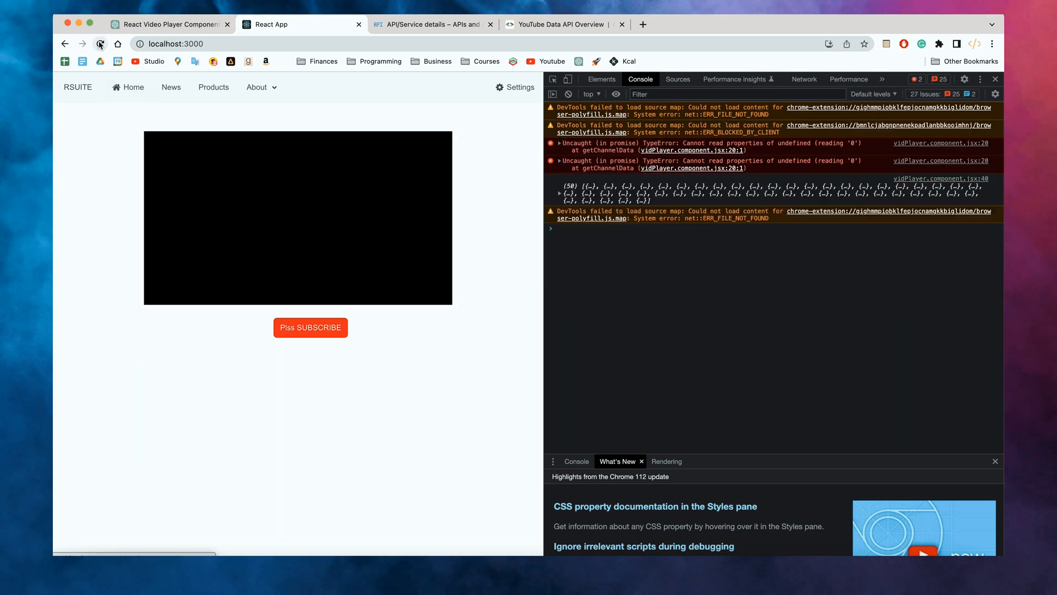
click(995, 79)
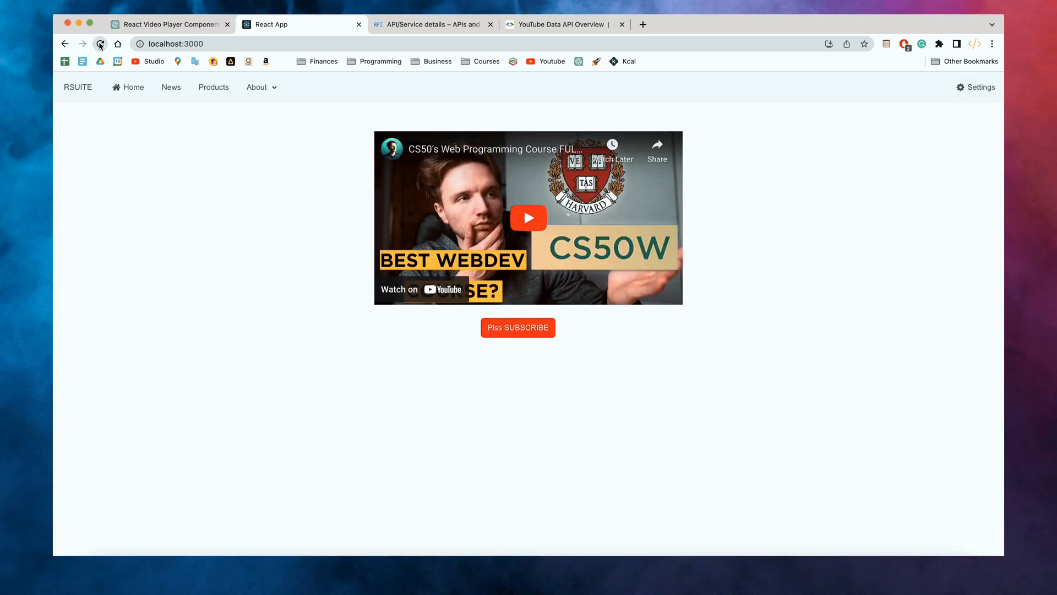
click(101, 44)
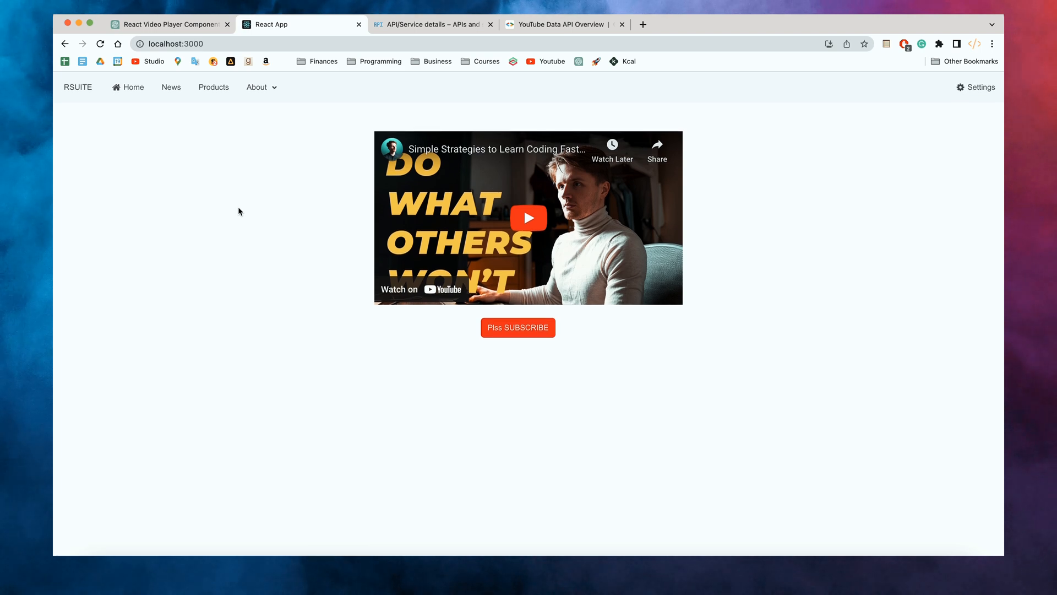
click(170, 24)
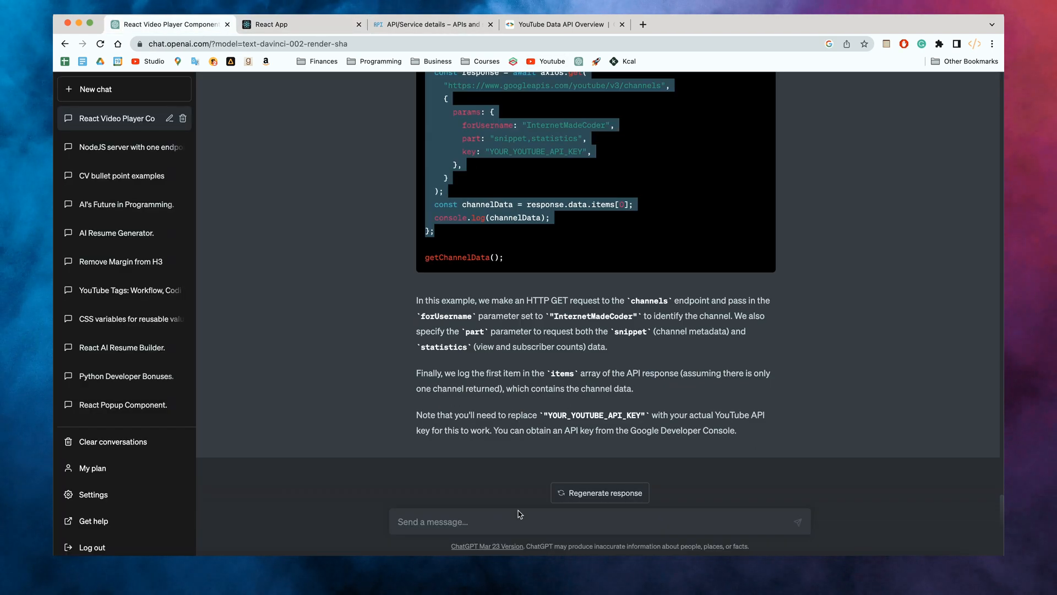